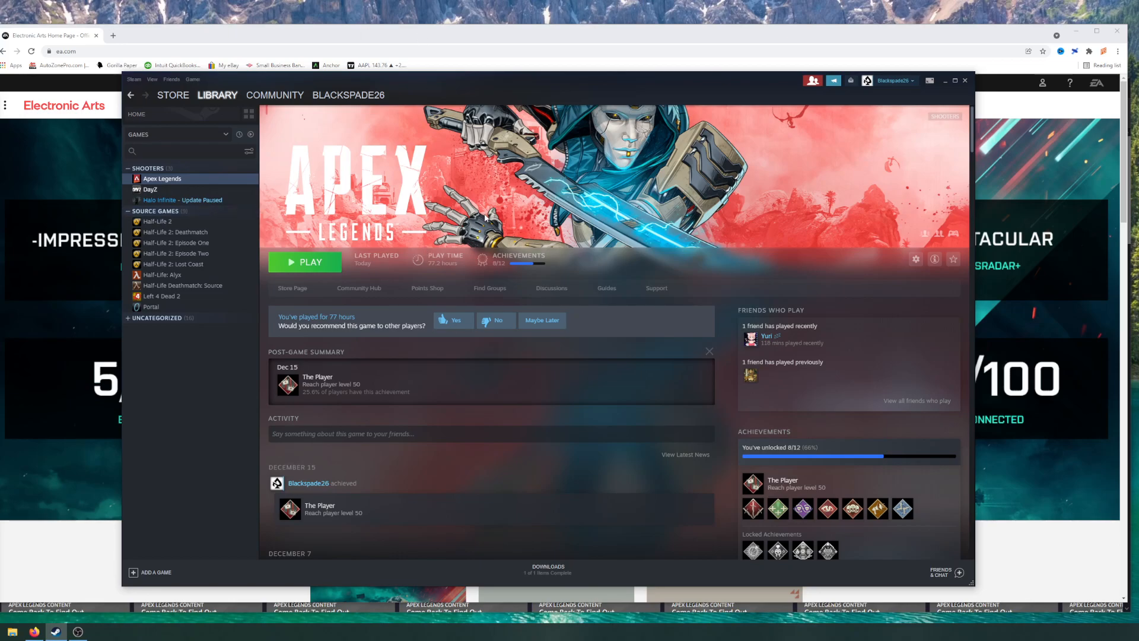
{"action": "mouse_move", "coordinate": [614, 136]}
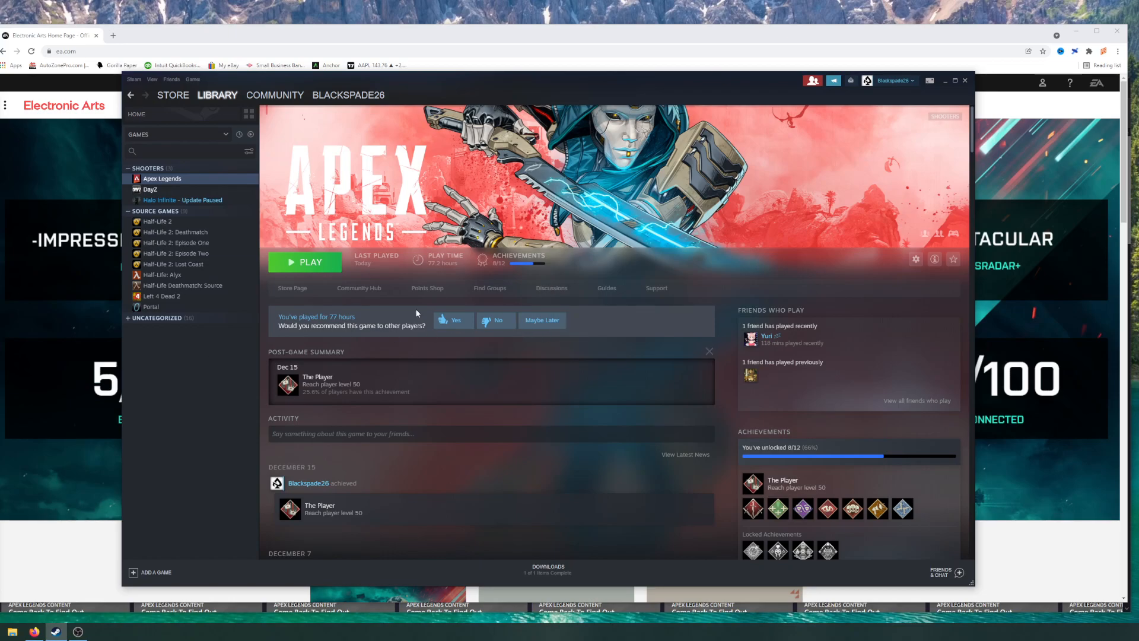
{"action": "mouse_move", "coordinate": [194, 384]}
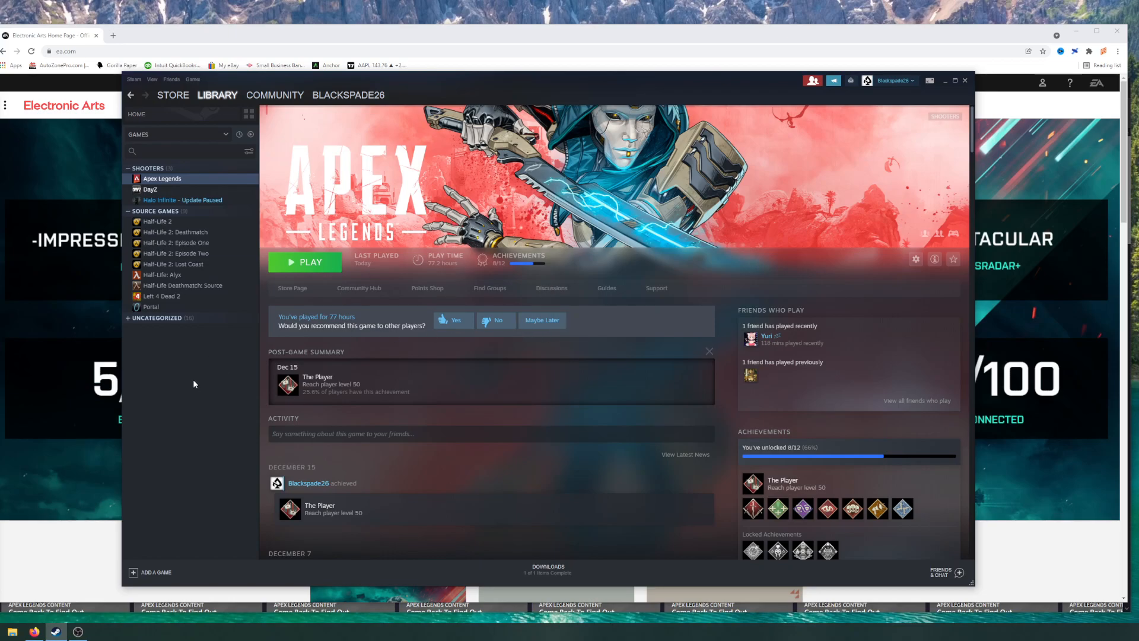
{"action": "mouse_move", "coordinate": [203, 345]}
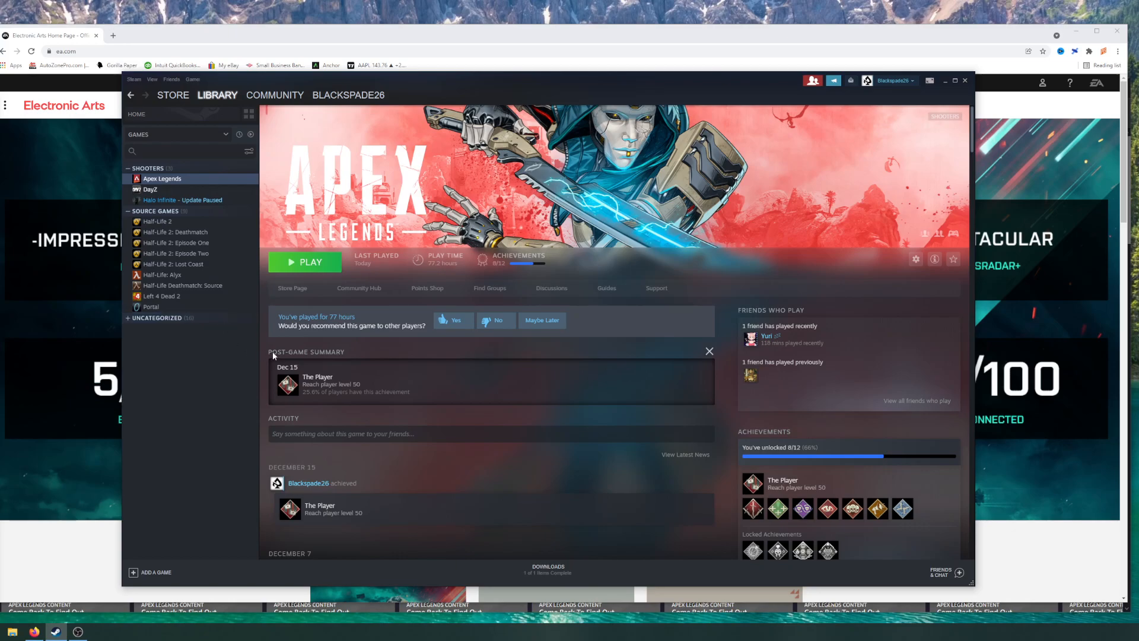
Open the ea.com account panel from the person icon and choose Sign In.
{"action": "left_click", "coordinate": [173, 95]}
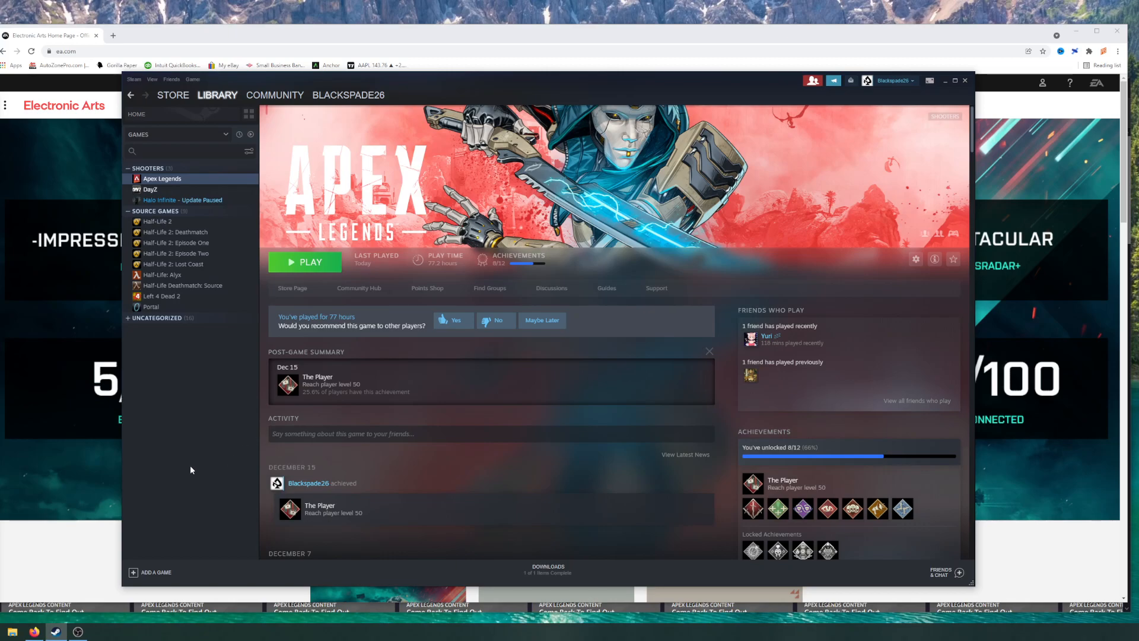
{"action": "mouse_move", "coordinate": [196, 462]}
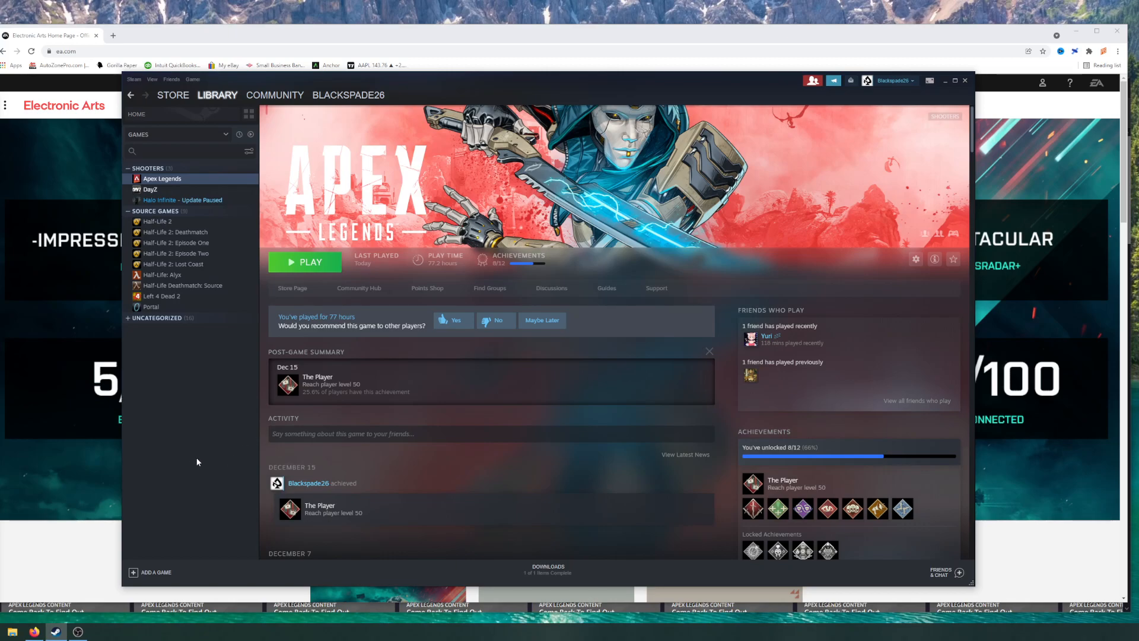
{"action": "mouse_move", "coordinate": [224, 352]}
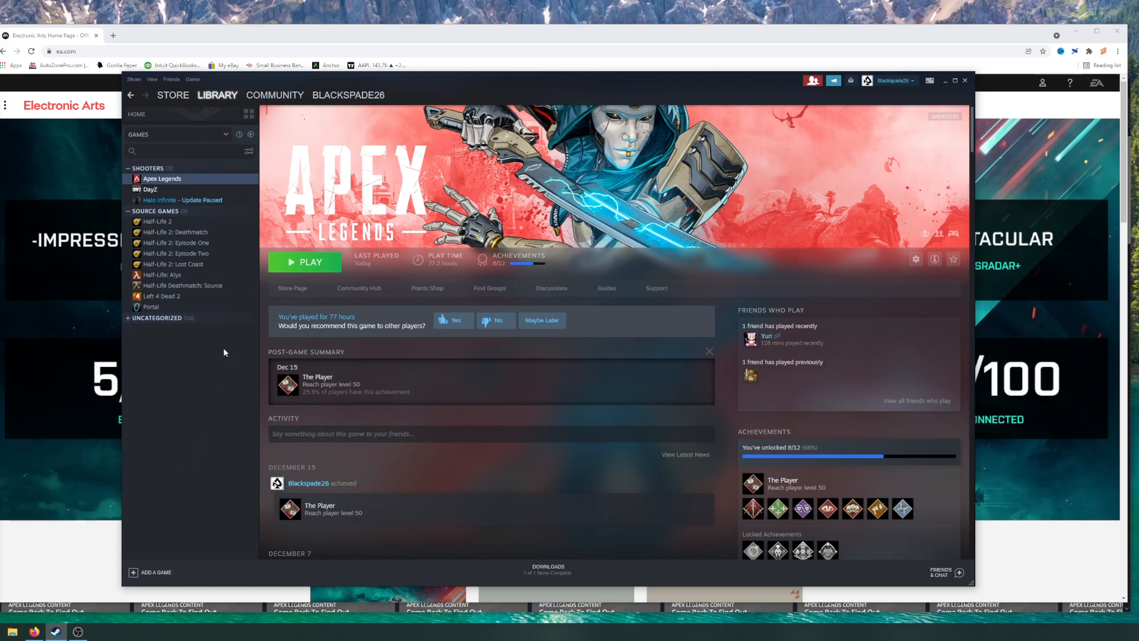
{"action": "mouse_move", "coordinate": [486, 84]}
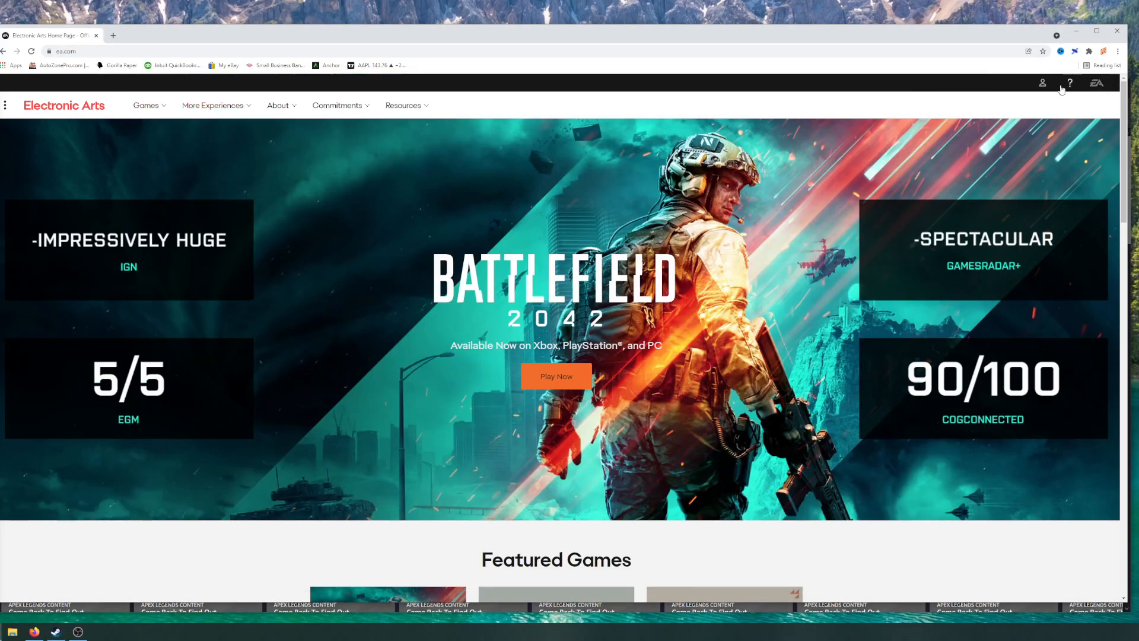
{"action": "left_click", "coordinate": [1041, 82]}
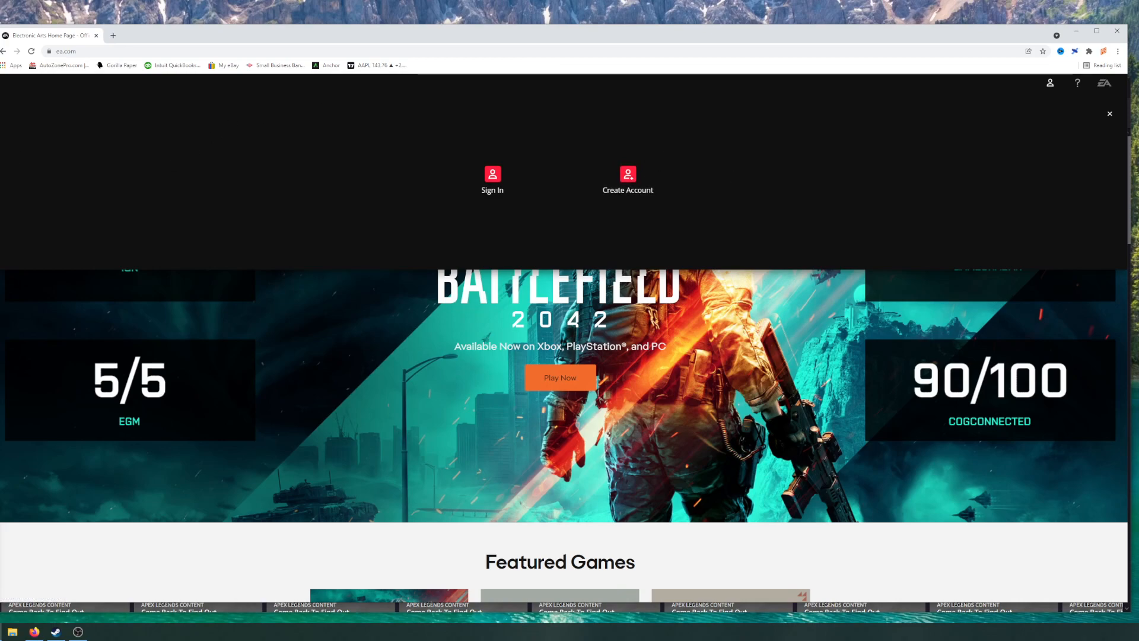
{"action": "mouse_move", "coordinate": [637, 204]}
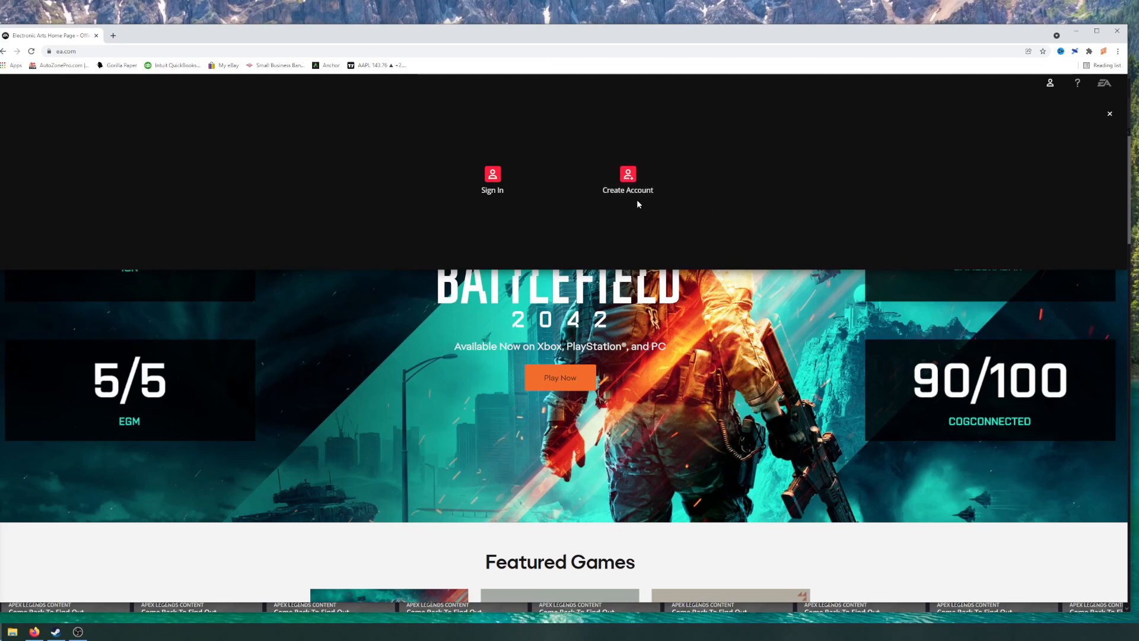
{"action": "left_click", "coordinate": [492, 180]}
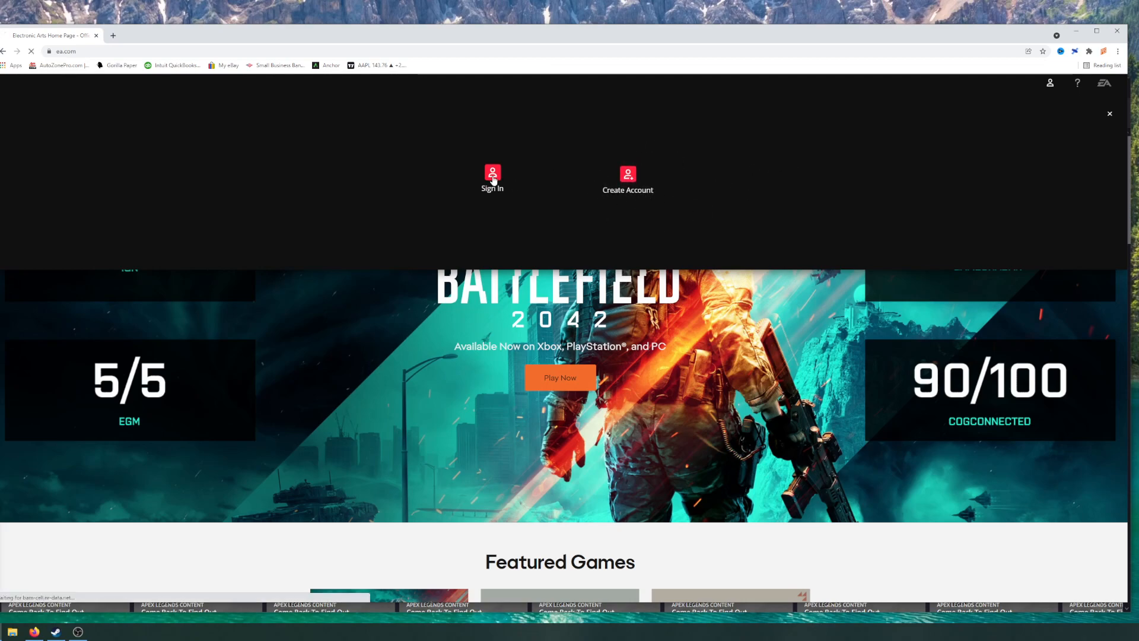
Launch the Steam sign-in window from the EA sign-in page, then close it.
{"action": "left_click", "coordinate": [491, 178]}
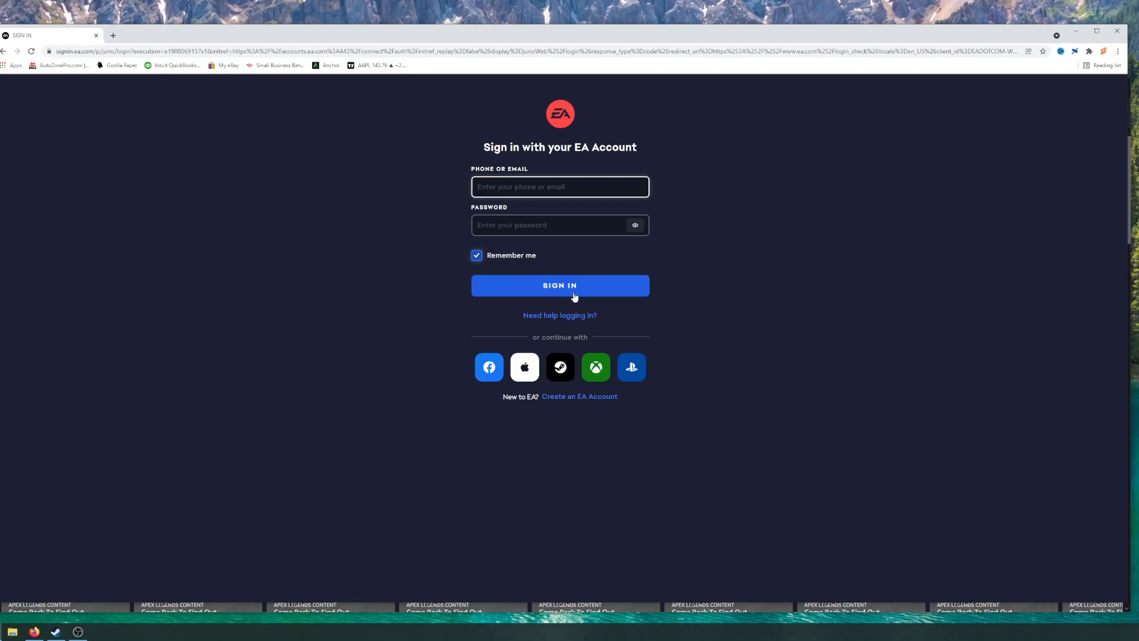
{"action": "mouse_move", "coordinate": [612, 342]}
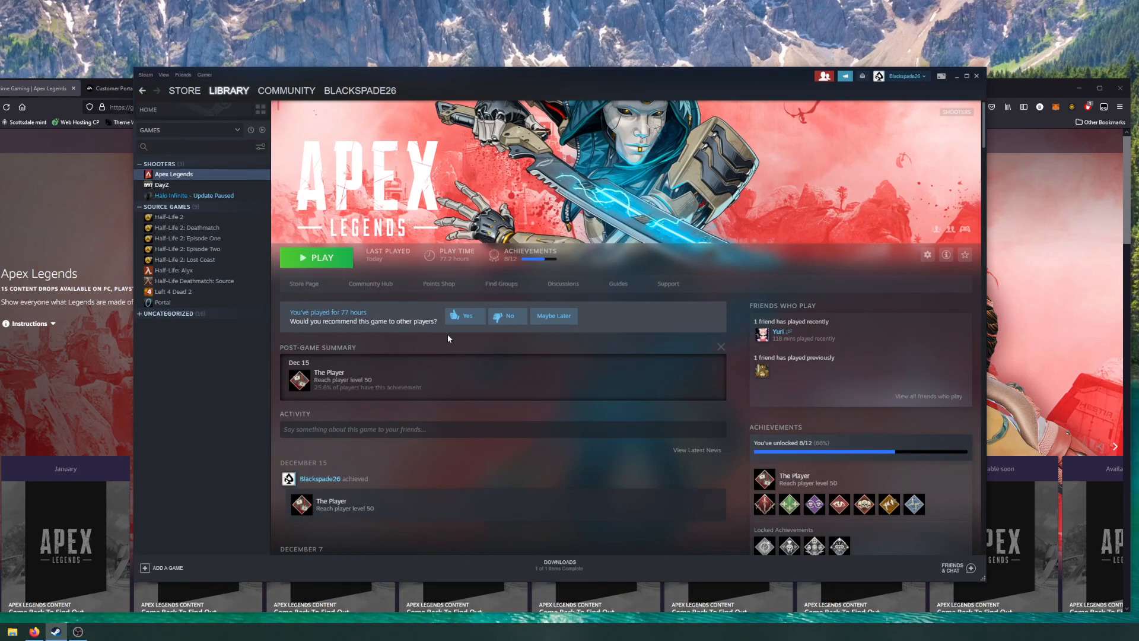
{"action": "mouse_move", "coordinate": [1006, 97]}
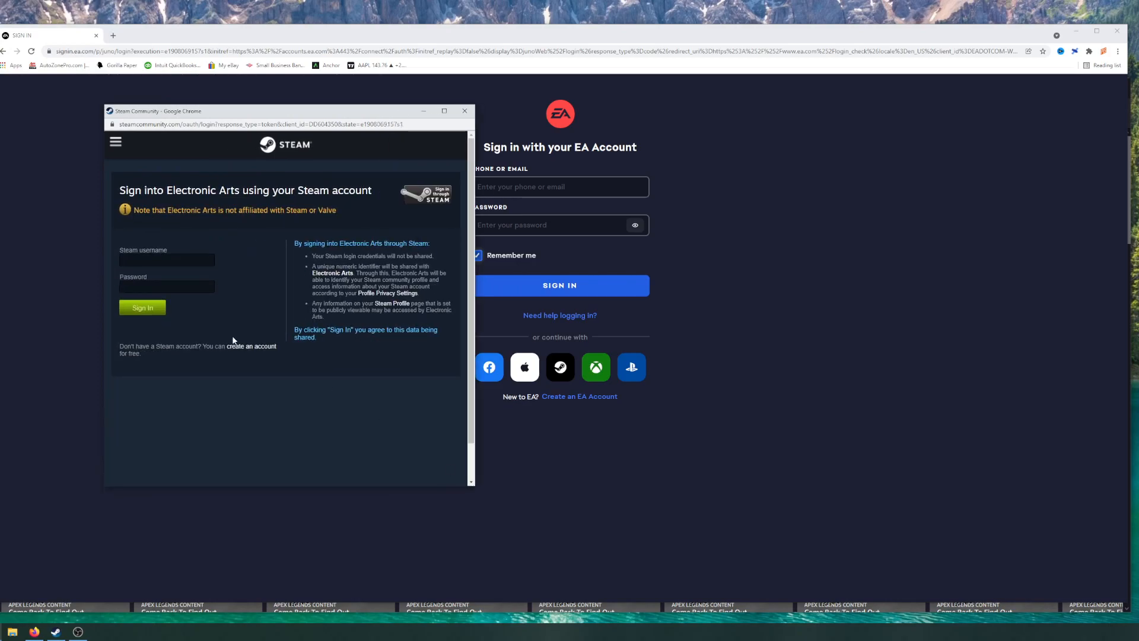
{"action": "left_click", "coordinate": [166, 259]}
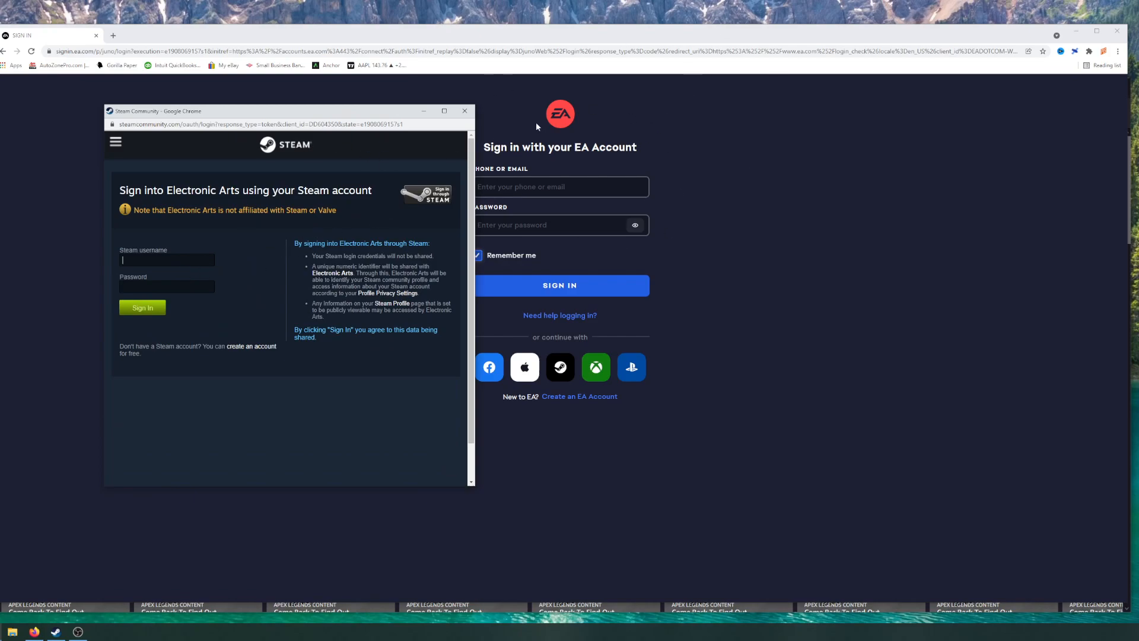
{"action": "mouse_move", "coordinate": [601, 266]}
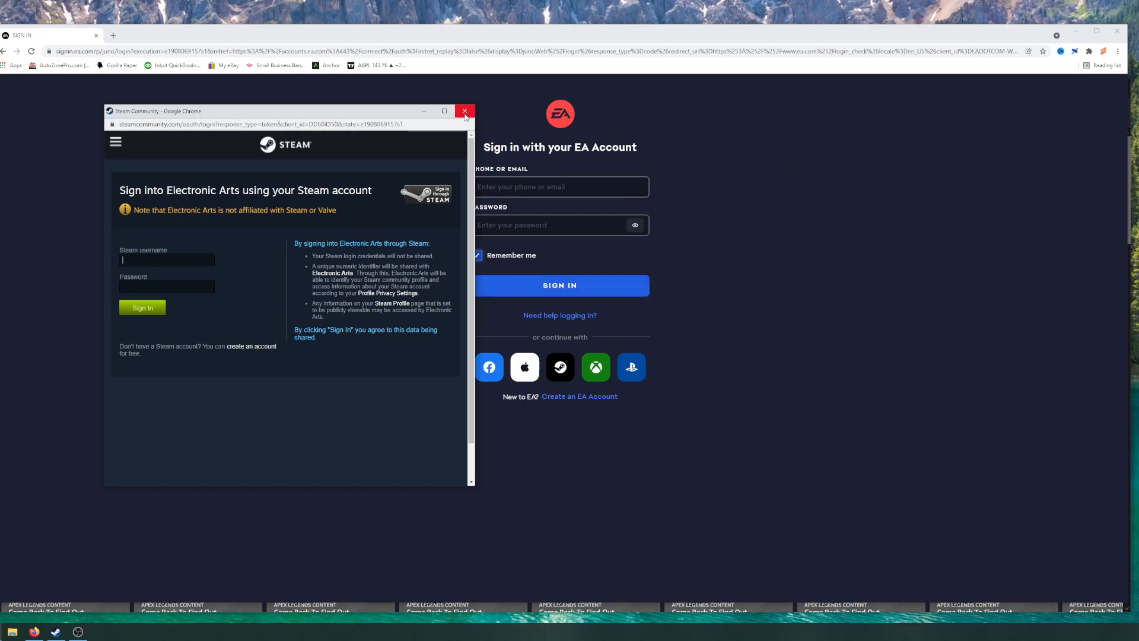
{"action": "left_click", "coordinate": [464, 111]}
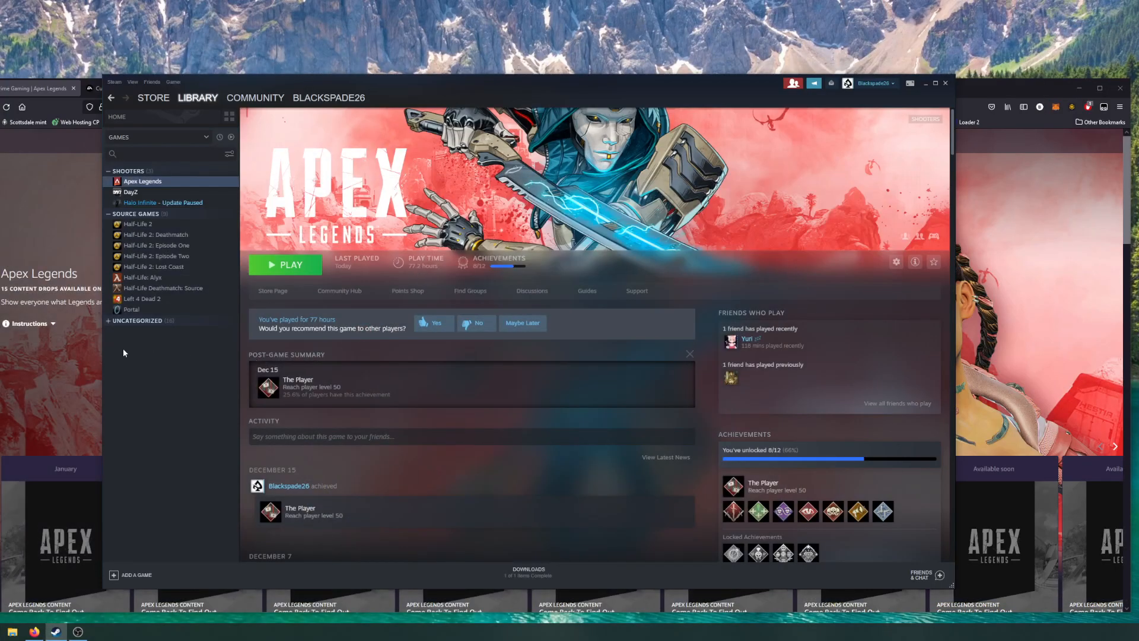
Expand the Apex Legends Instructions on Prime Gaming and follow the 'here' EA re-link link.
{"action": "left_click", "coordinate": [116, 88]}
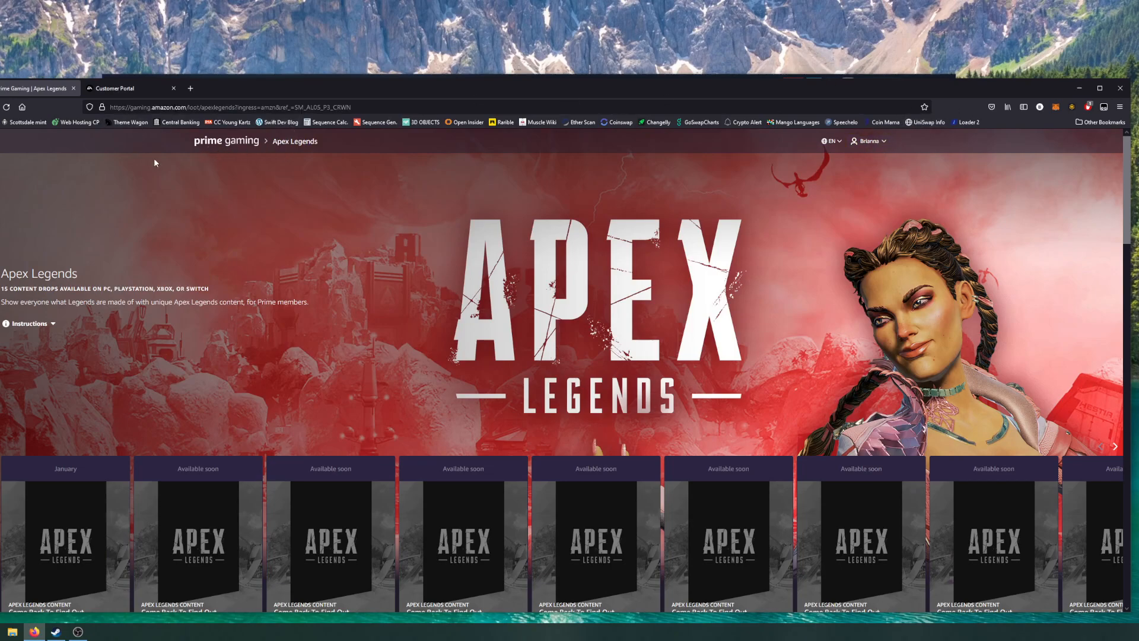
{"action": "scroll", "scroll_direction": "down", "scroll_amount": 3}
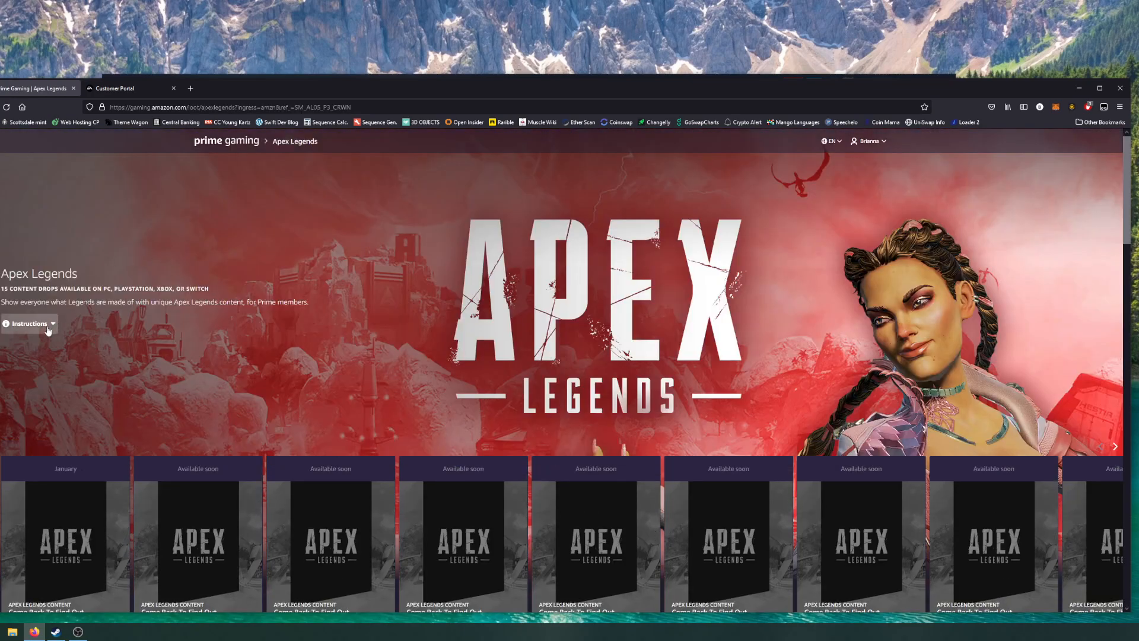
{"action": "left_click", "coordinate": [29, 324]}
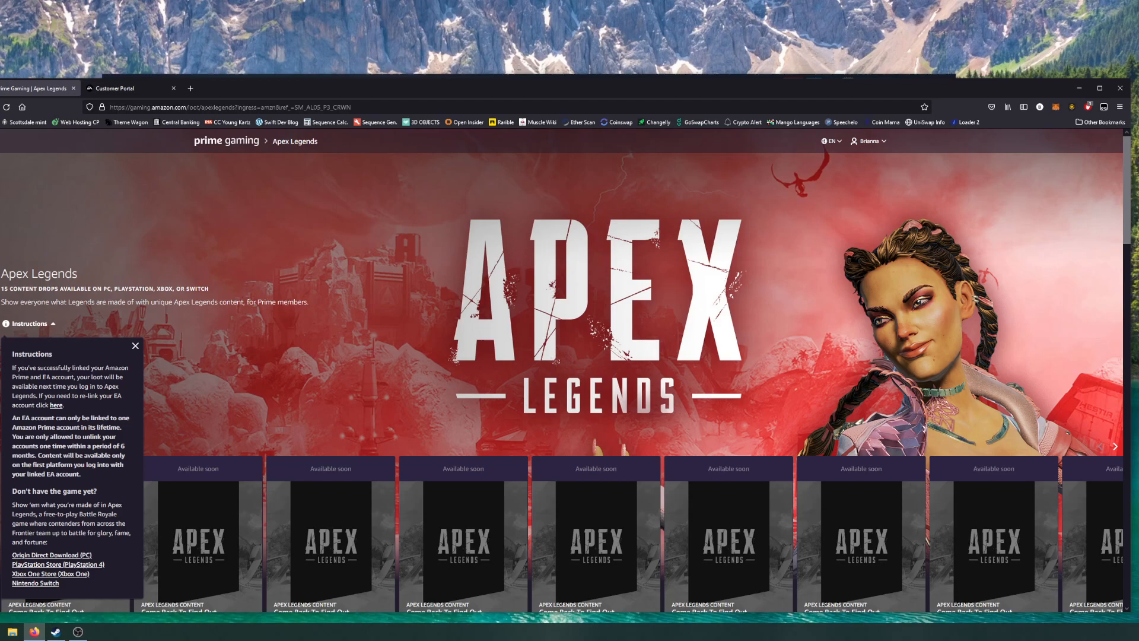
{"action": "mouse_move", "coordinate": [147, 394]}
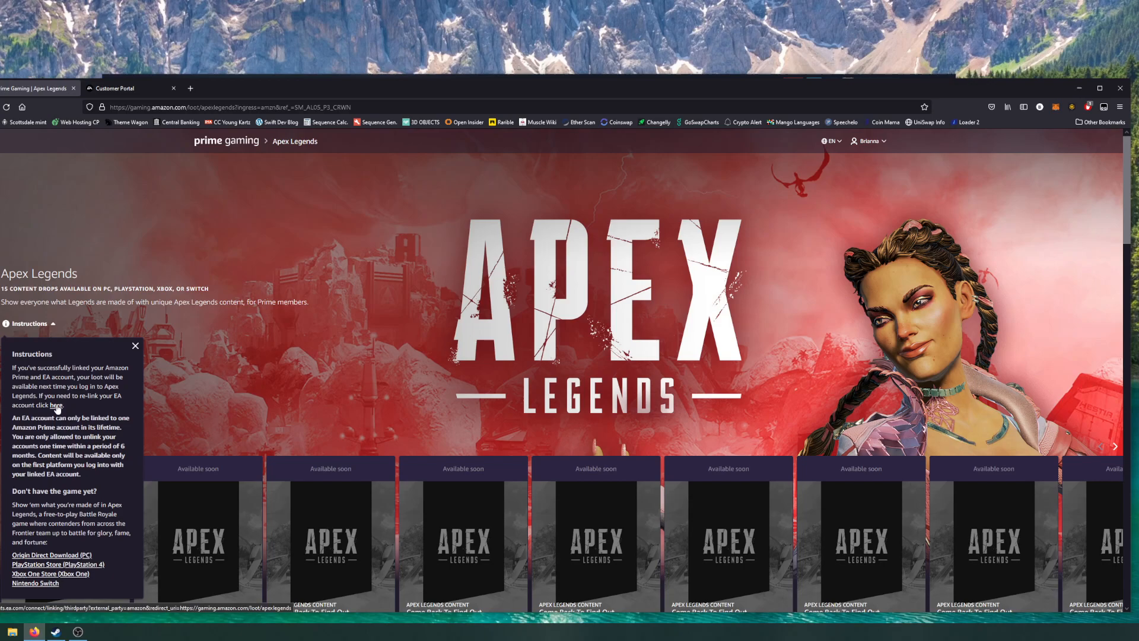
{"action": "left_click", "coordinate": [57, 404]}
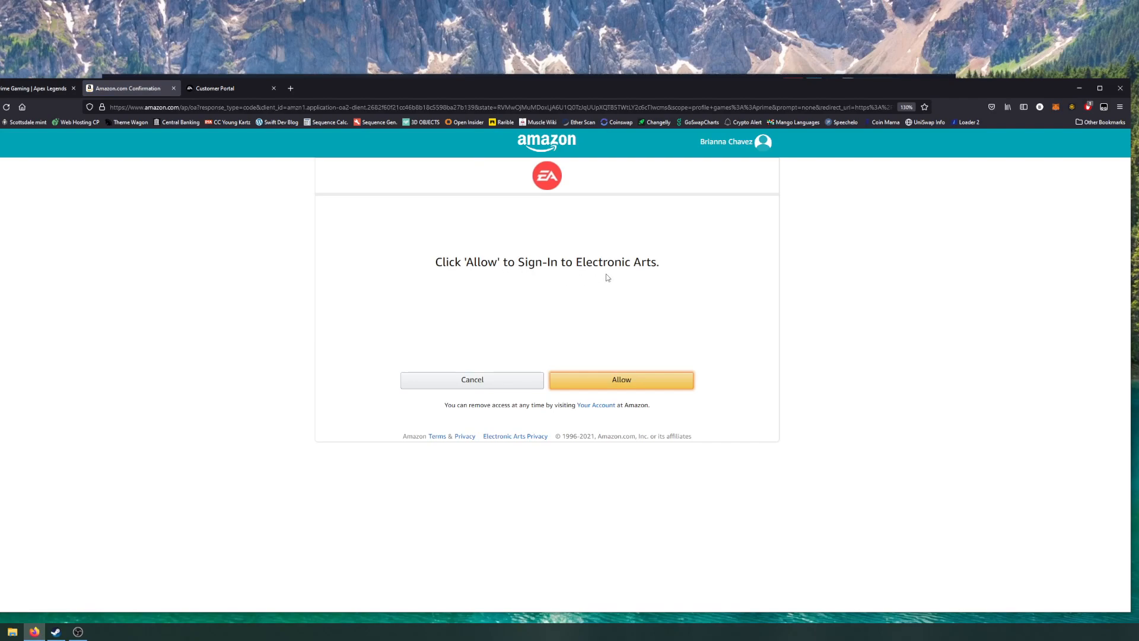
{"action": "mouse_move", "coordinate": [602, 396]}
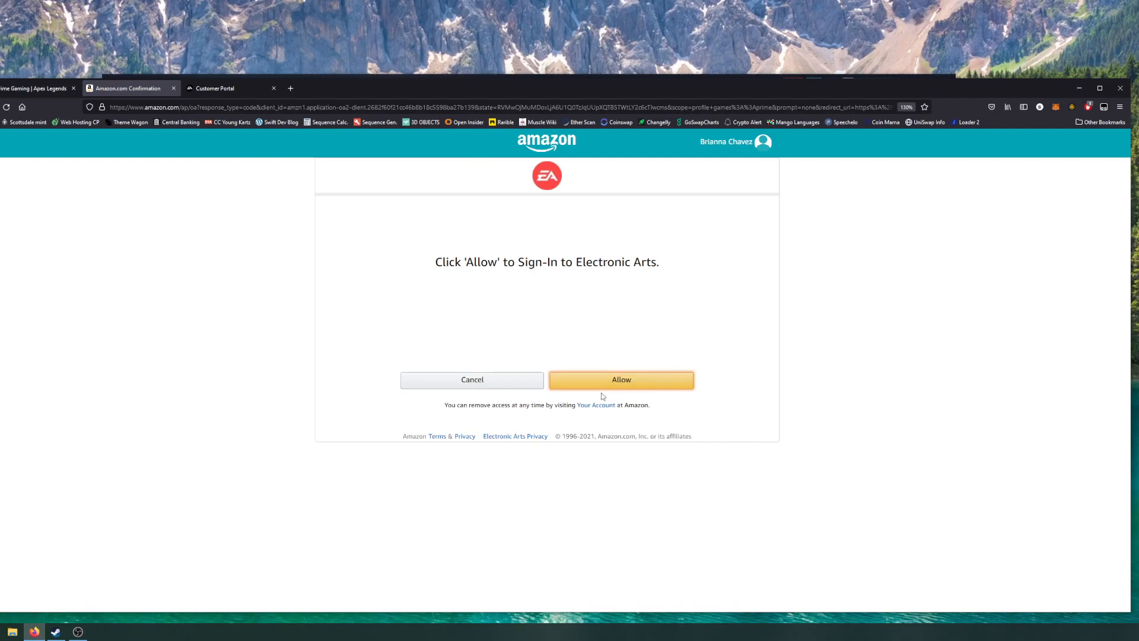
{"action": "left_click", "coordinate": [621, 379]}
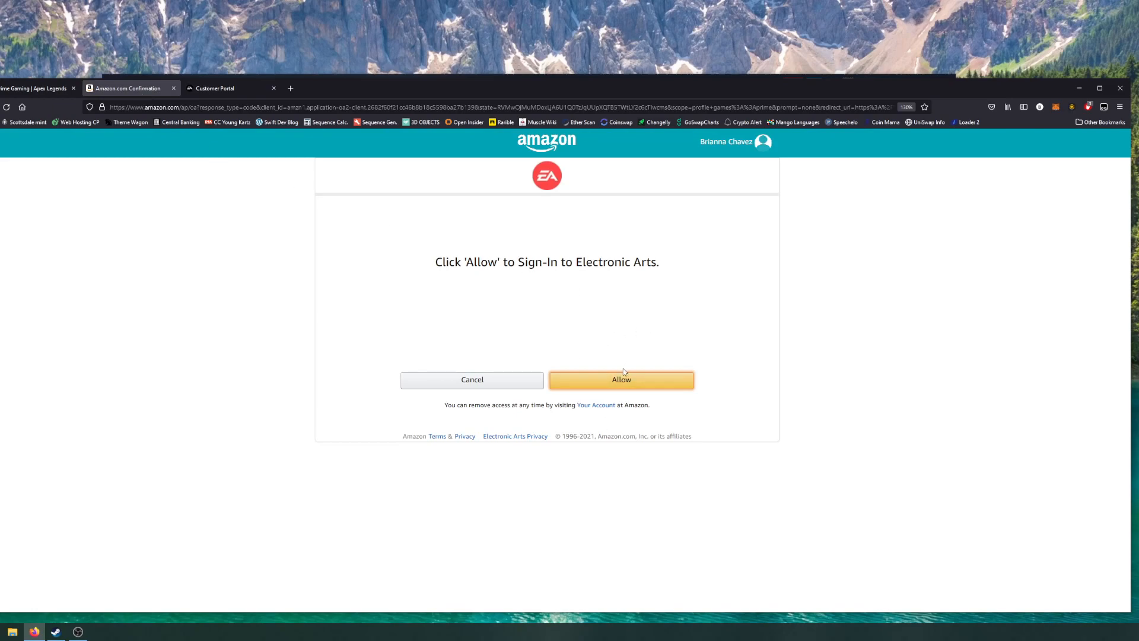
Show EA Account's Connections listing Steam and Amazon linked, then minimize Firefox.
{"action": "left_click", "coordinate": [621, 379]}
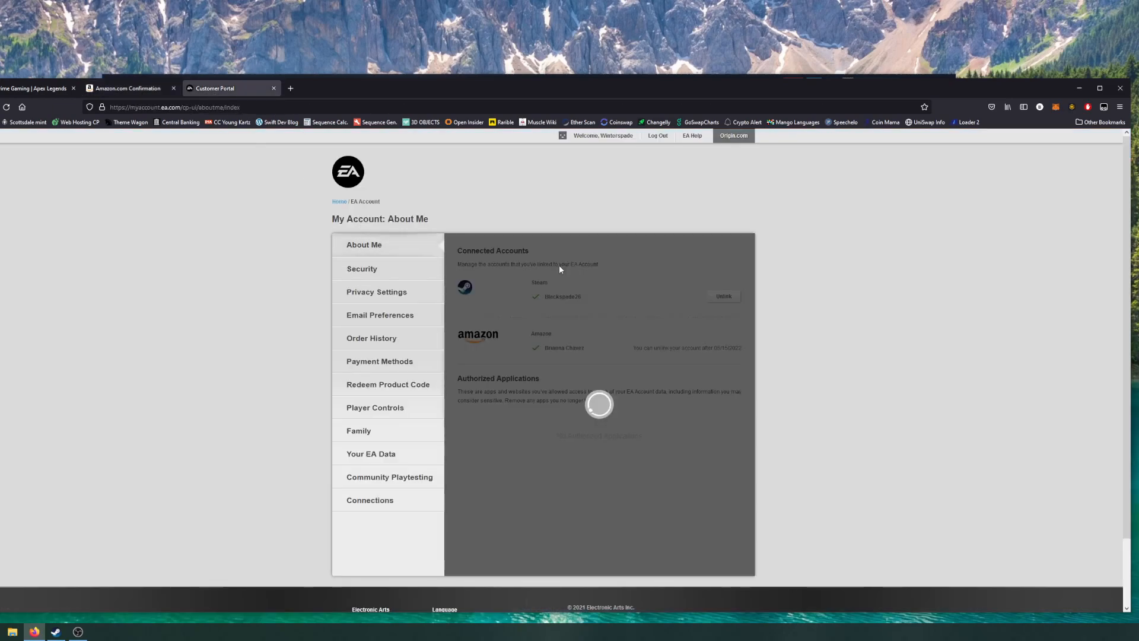
{"action": "left_click", "coordinate": [370, 500]}
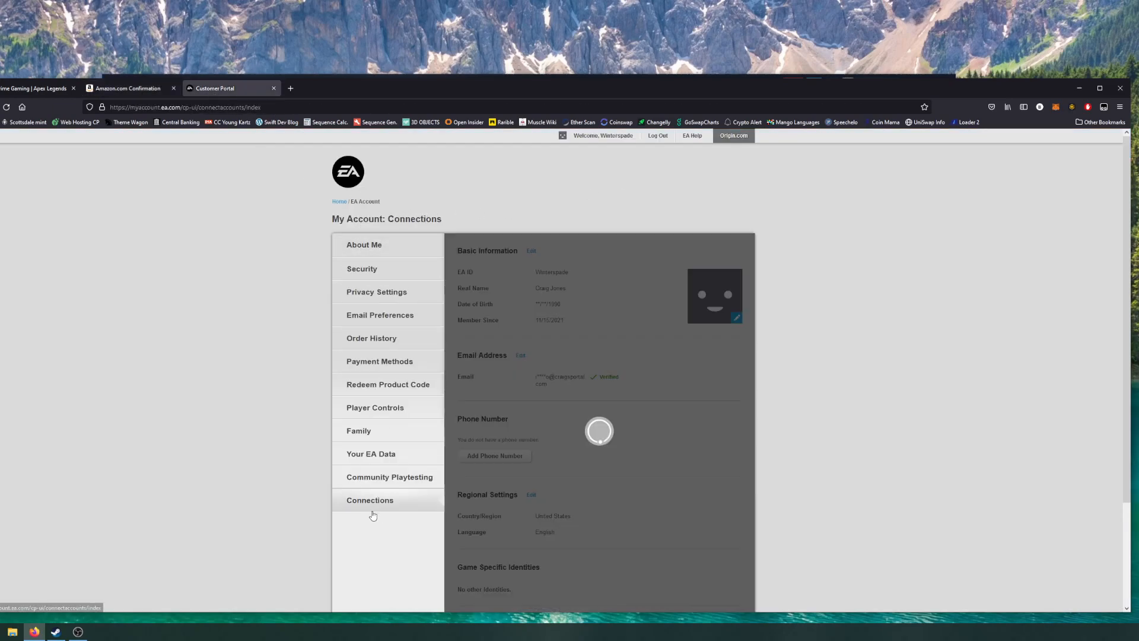
{"action": "left_click", "coordinate": [370, 499]}
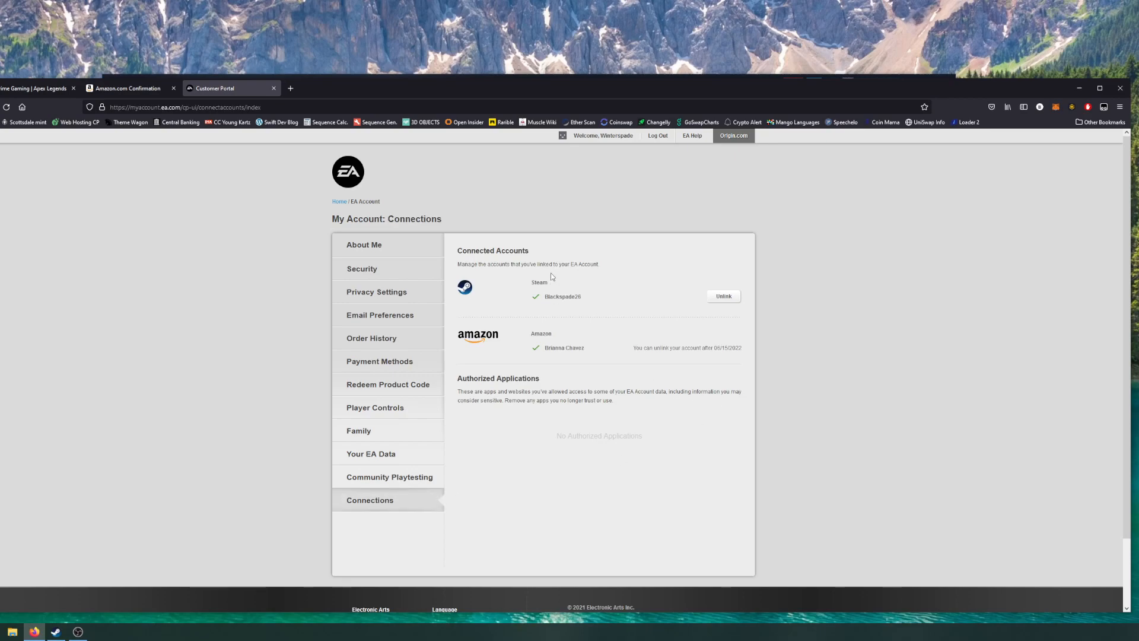
{"action": "mouse_move", "coordinate": [459, 342]}
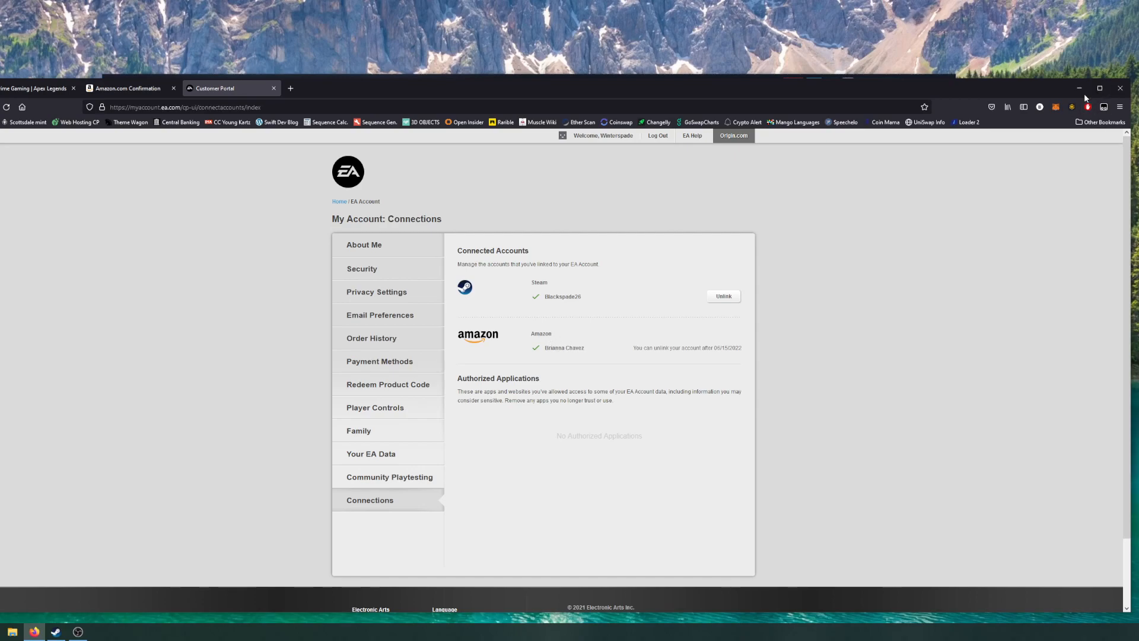
{"action": "left_click", "coordinate": [55, 630]}
{"action": "type", "text": "ea"}
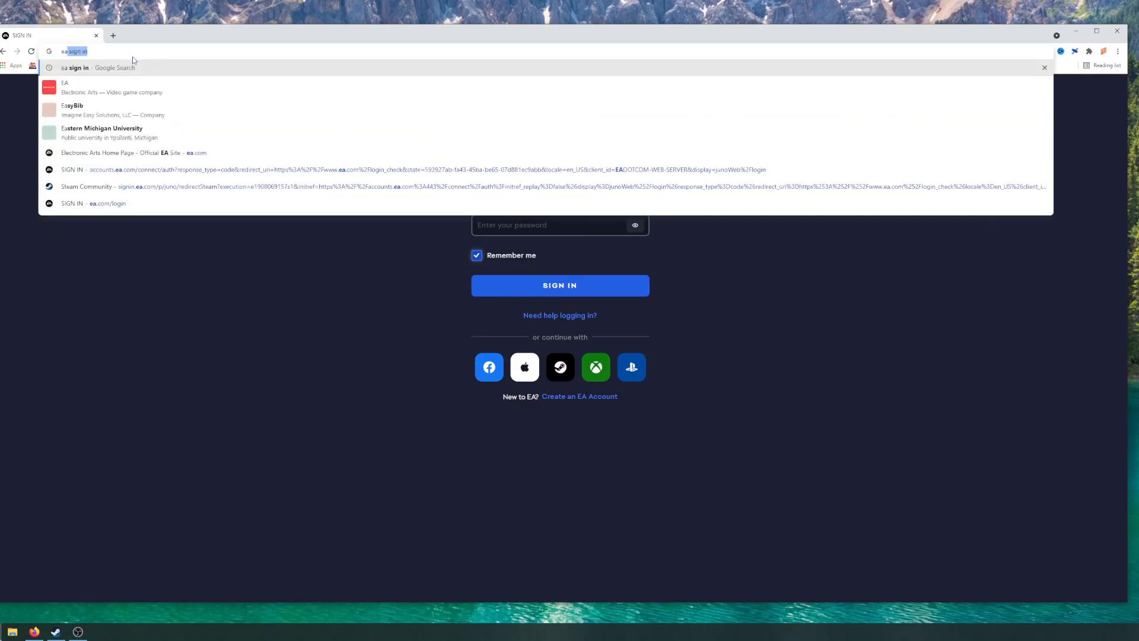
Load the EA sign-in page from the address bar and launch its Steam sign-in window.
{"action": "left_click", "coordinate": [135, 152]}
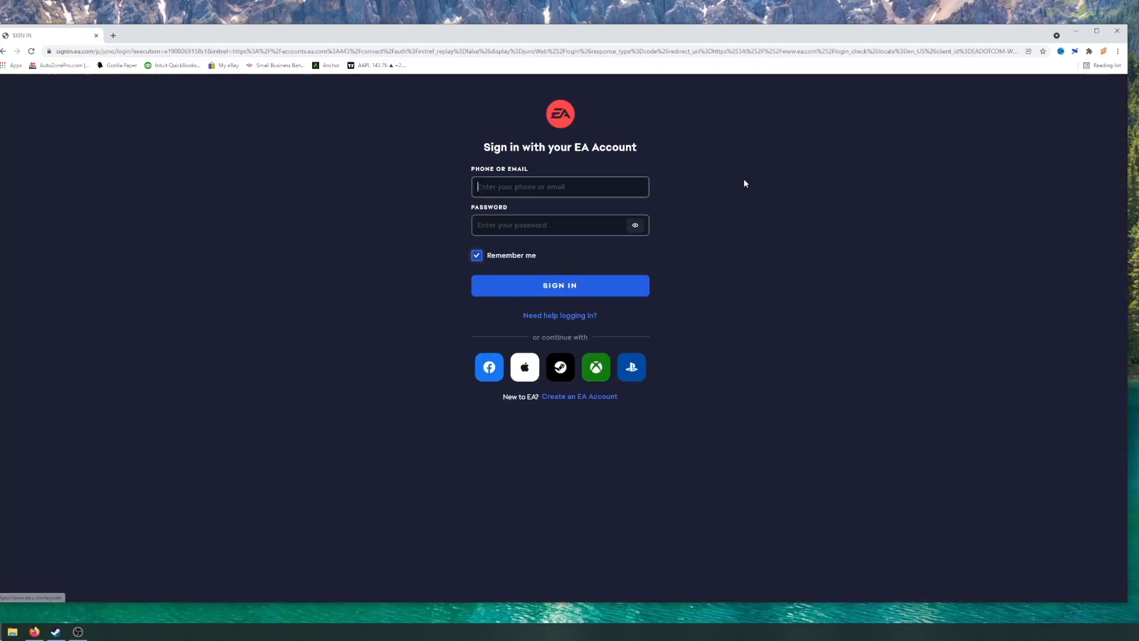
{"action": "left_click", "coordinate": [560, 186]}
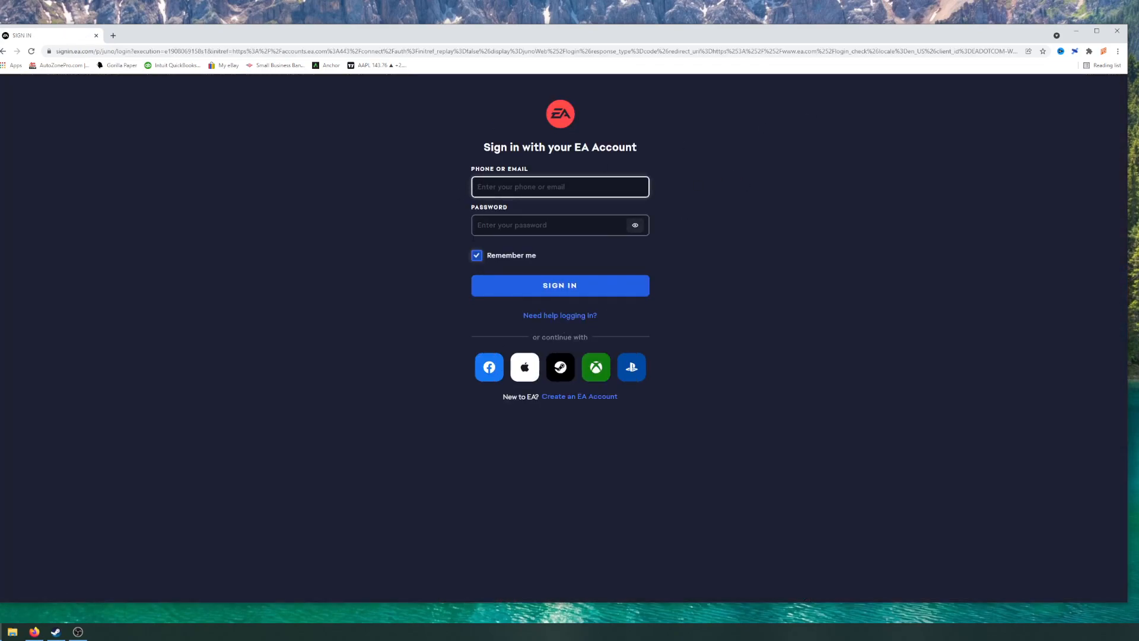
{"action": "left_click", "coordinate": [560, 366]}
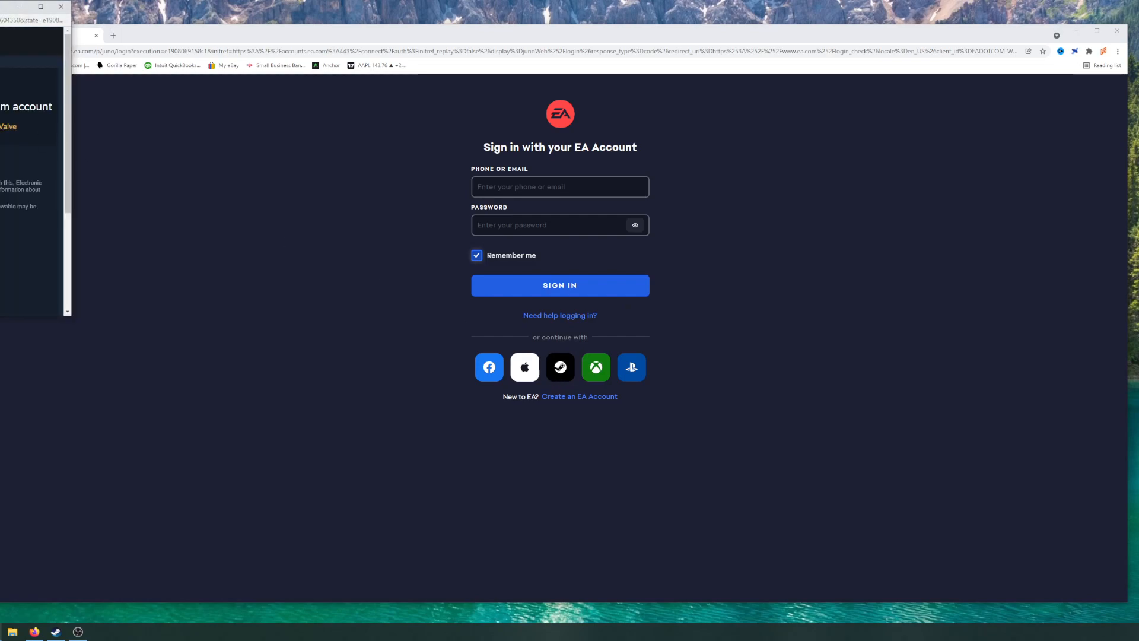
{"action": "left_click", "coordinate": [560, 367]}
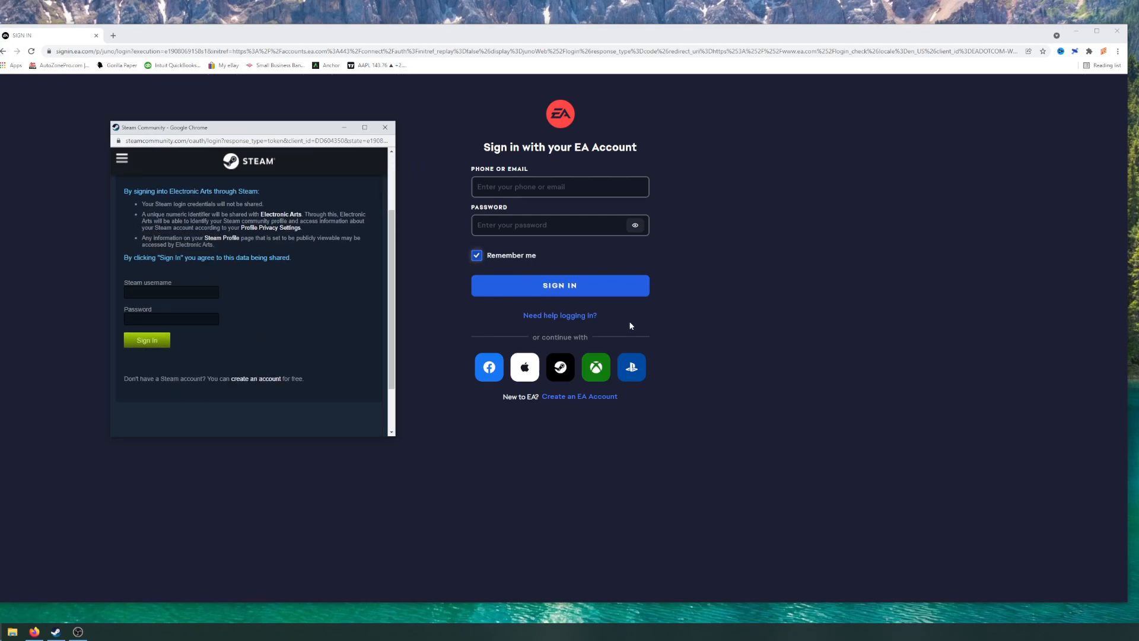
{"action": "mouse_move", "coordinate": [780, 291]}
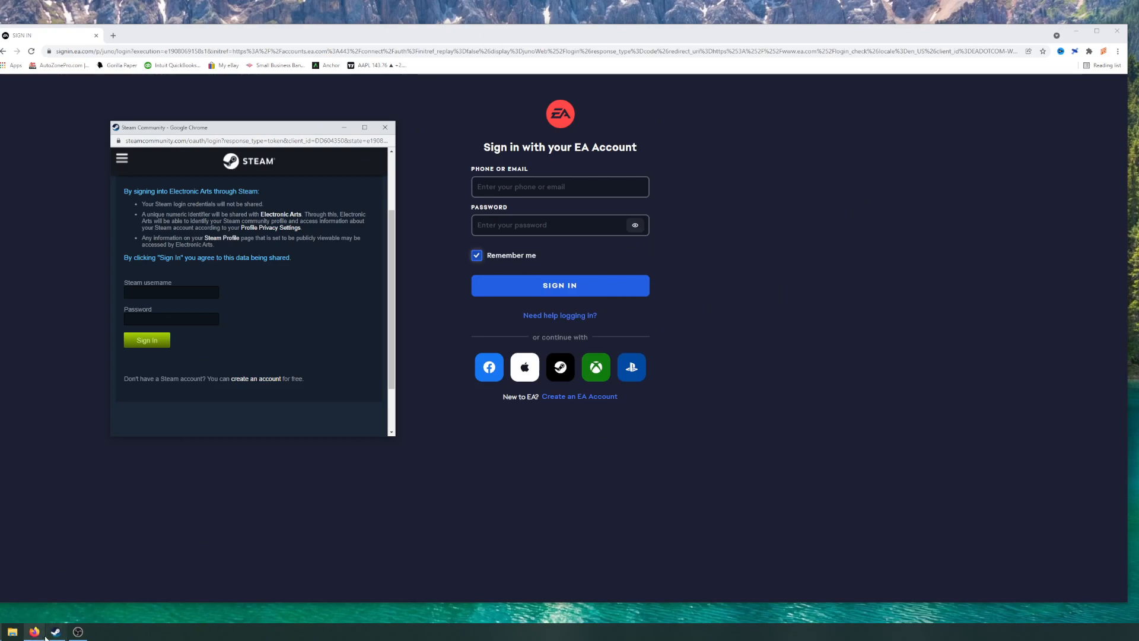
Restore Firefox, reopen Connections showing Steam and Amazon, and start a new tab.
{"action": "left_click", "coordinate": [146, 339]}
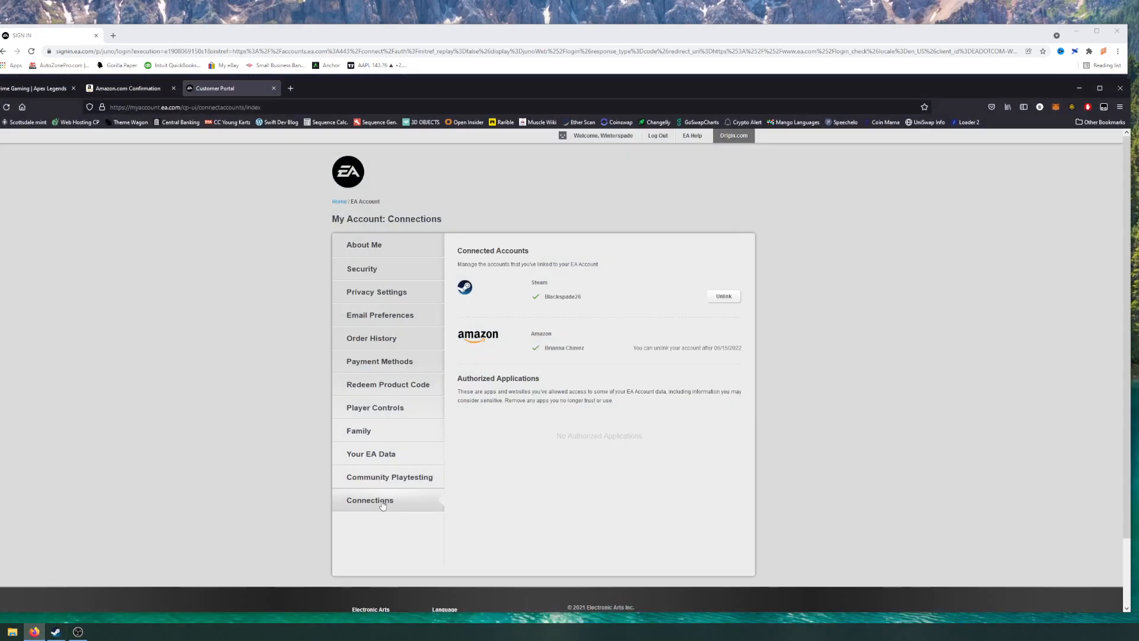
{"action": "left_click", "coordinate": [363, 245]}
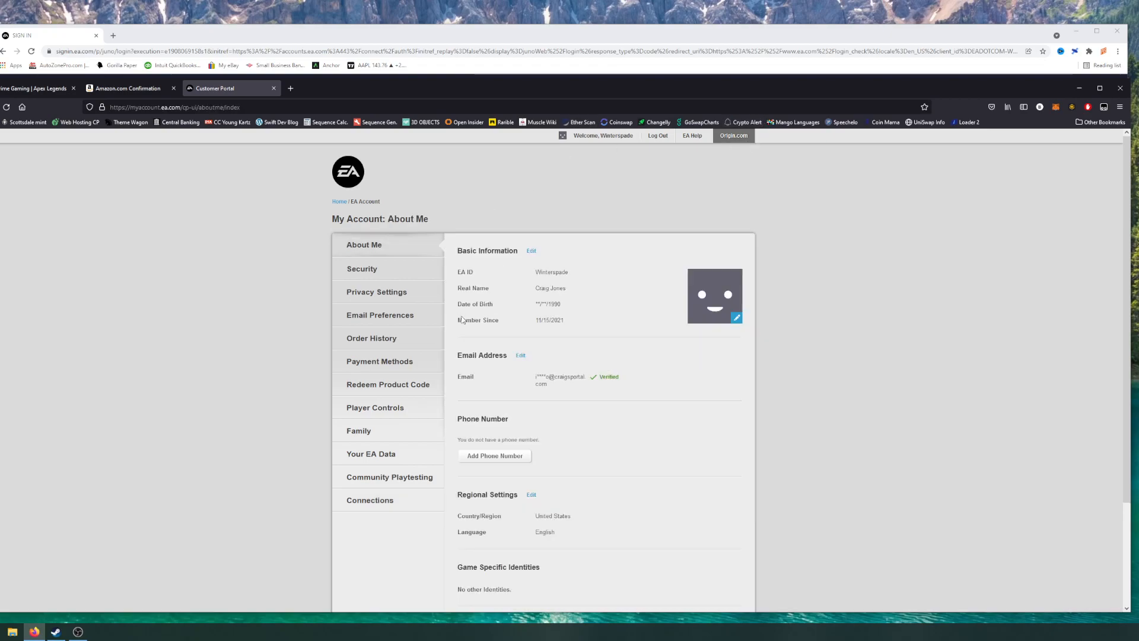
{"action": "left_click", "coordinate": [370, 499]}
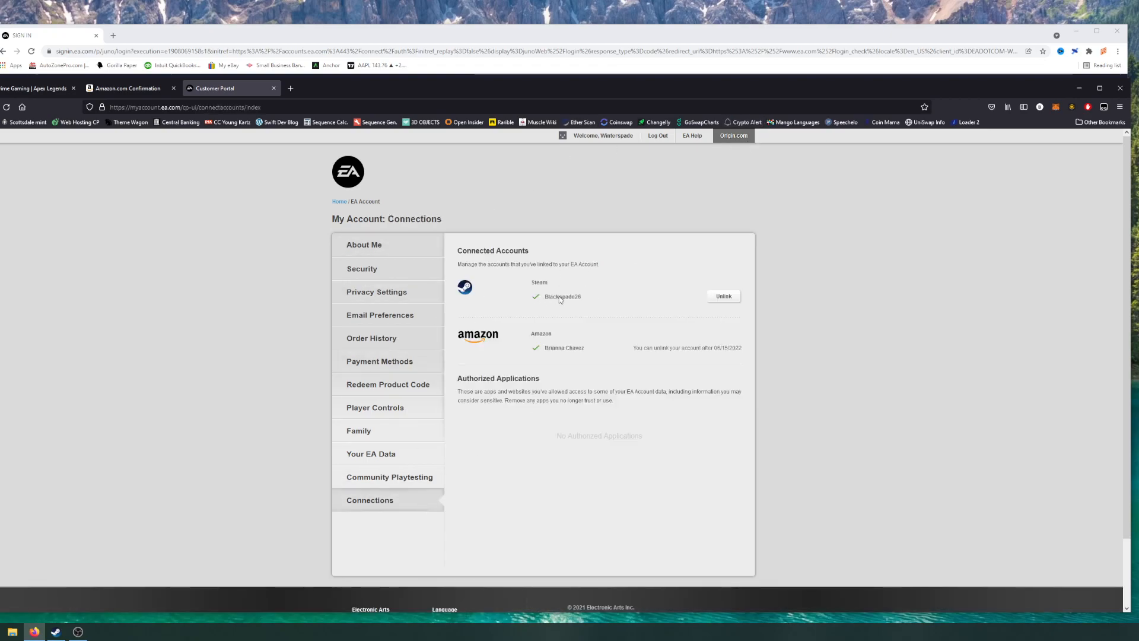
{"action": "mouse_move", "coordinate": [505, 299]}
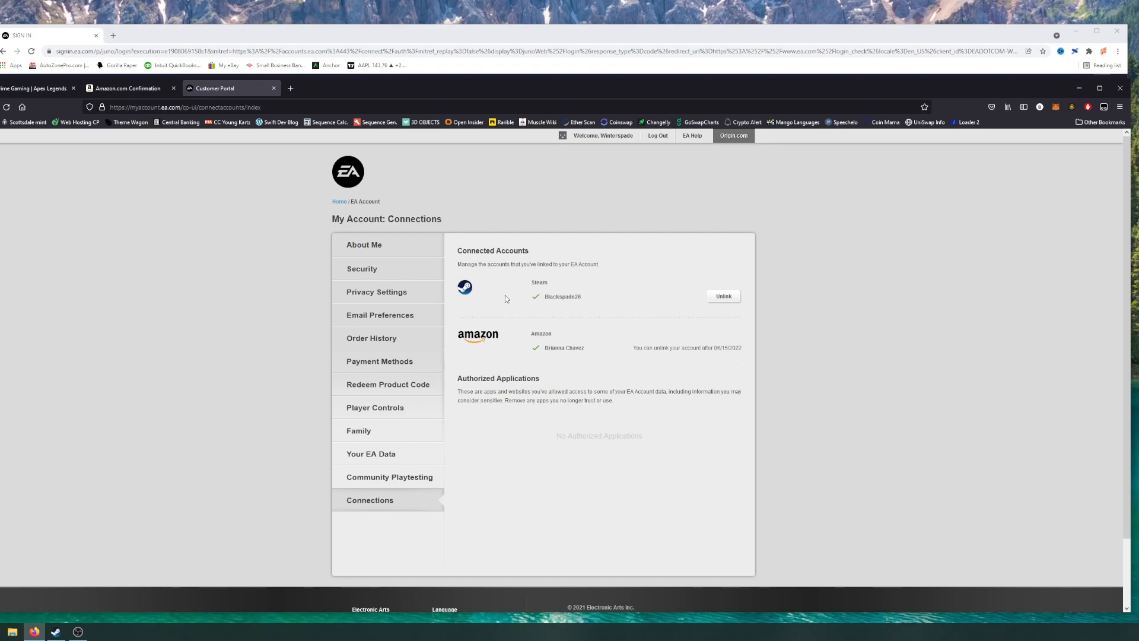
{"action": "mouse_move", "coordinate": [37, 87]}
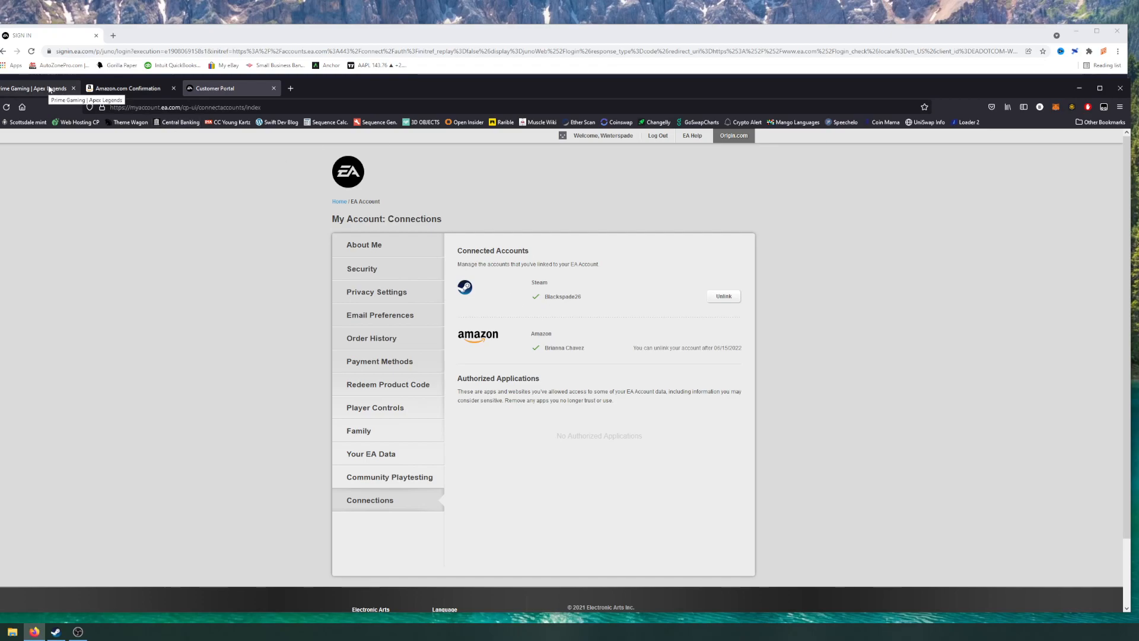
{"action": "left_click", "coordinate": [36, 87]}
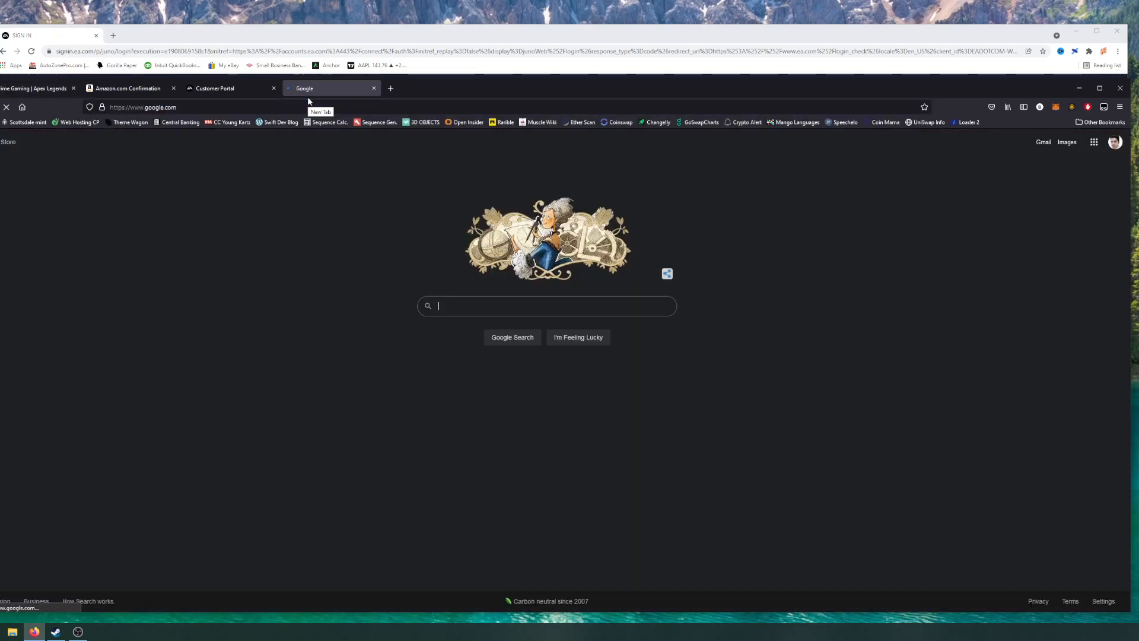
Search Google for 'prime gaming' and open the Apex Legends: Rose Gold Bundle page.
{"action": "type", "text": "prime gmaing"}
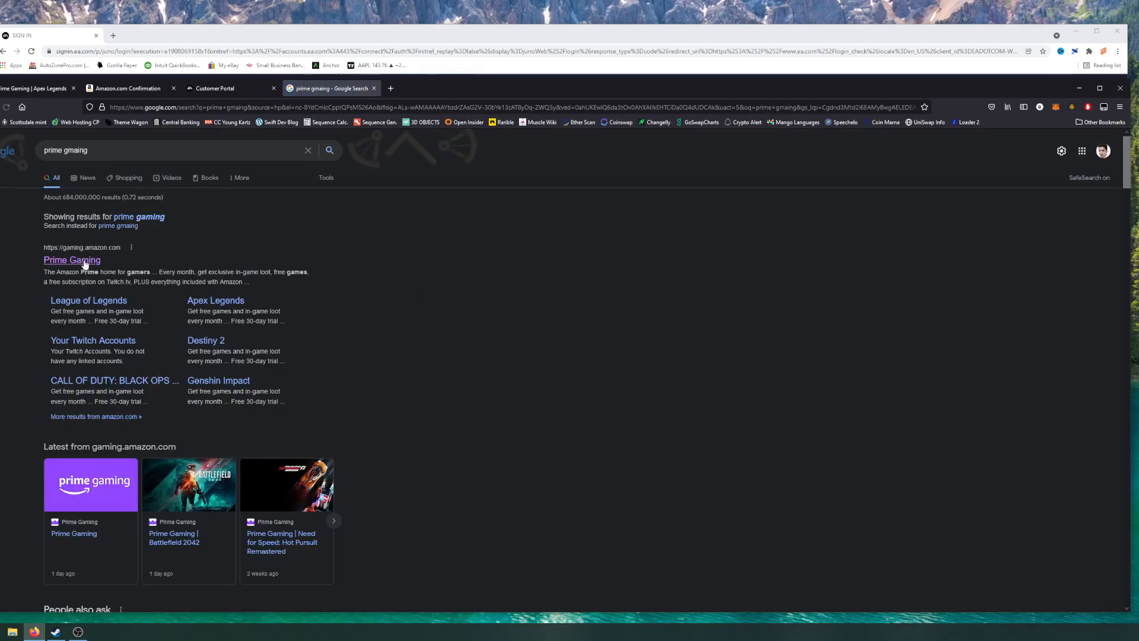
{"action": "left_click", "coordinate": [72, 259]}
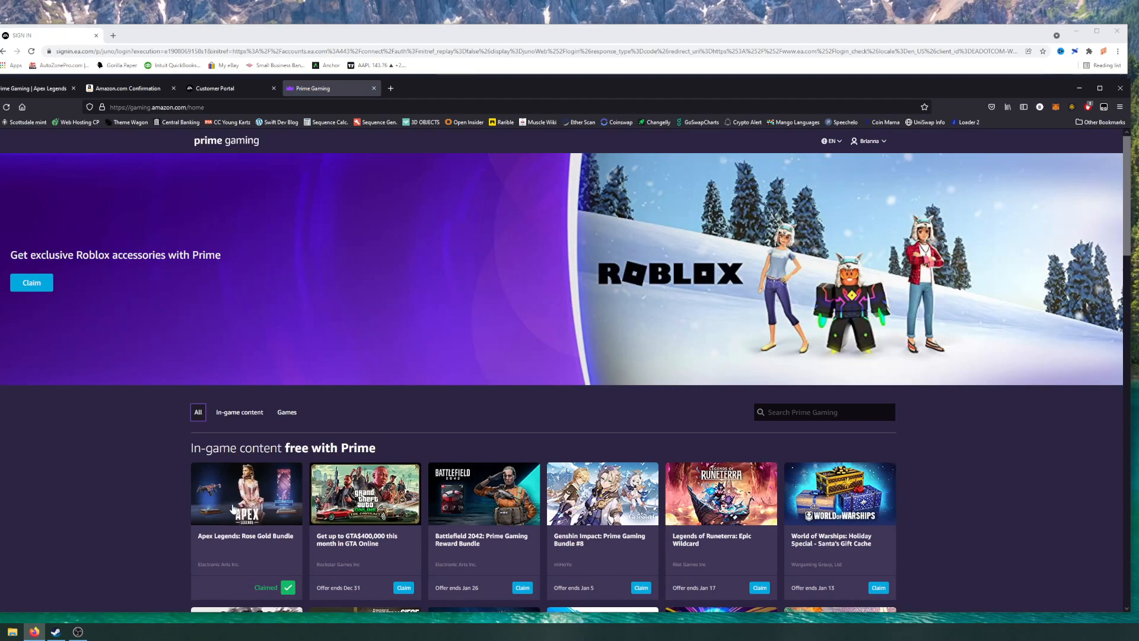
{"action": "left_click", "coordinate": [247, 492]}
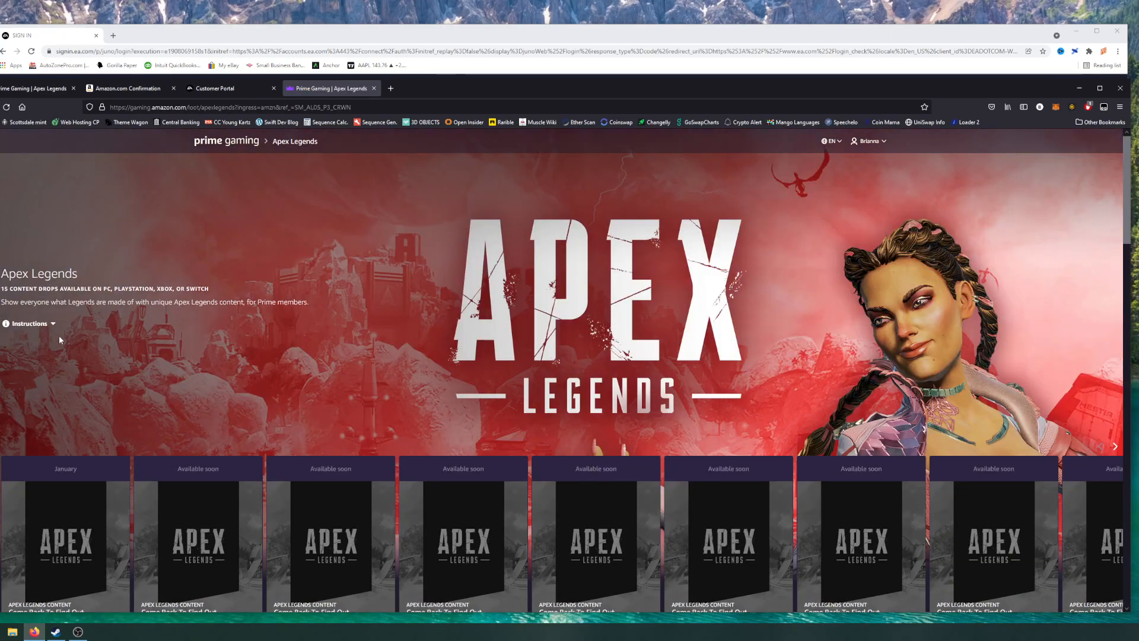
{"action": "left_click", "coordinate": [29, 323]}
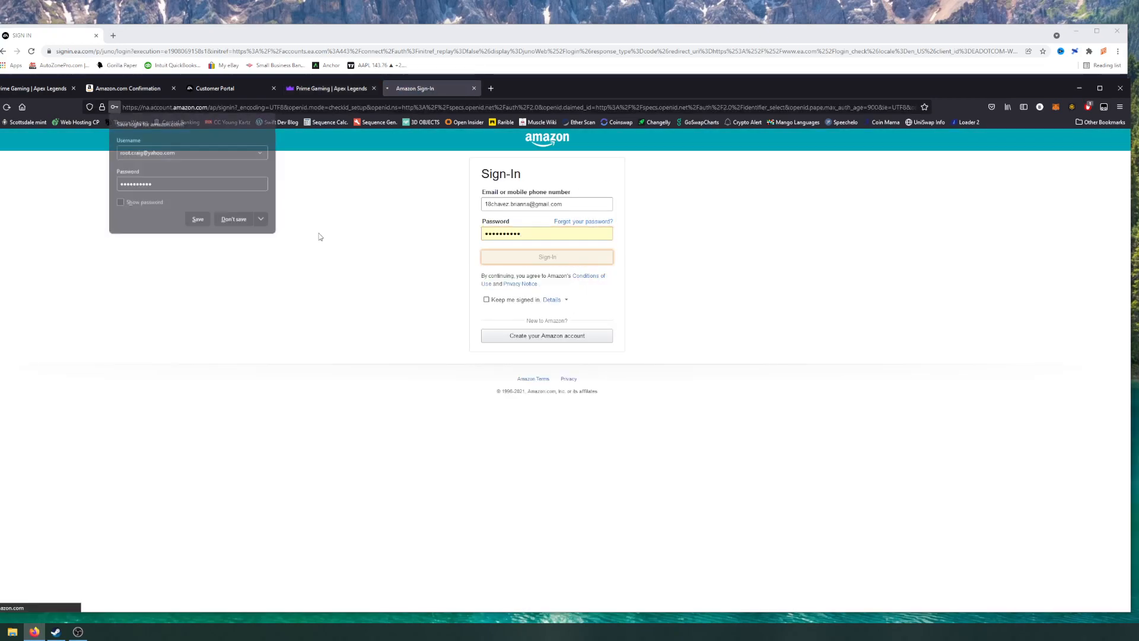
Submit the Amazon sign-in, then switch between the EA authorization and Connections tabs.
{"action": "left_click", "coordinate": [547, 256]}
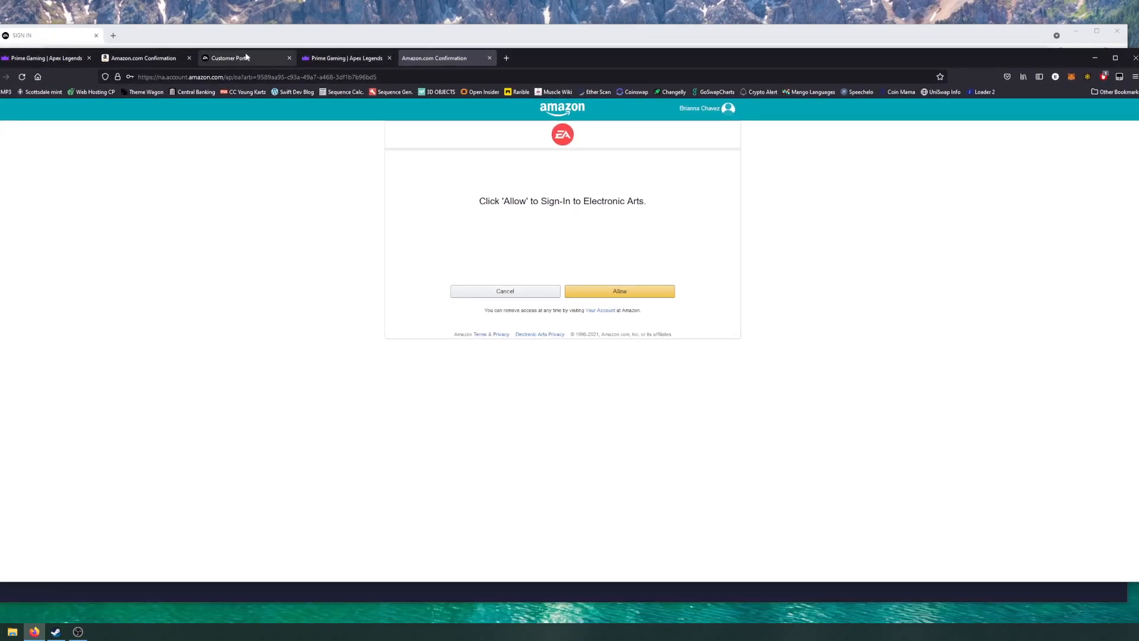
{"action": "left_click", "coordinate": [618, 290]}
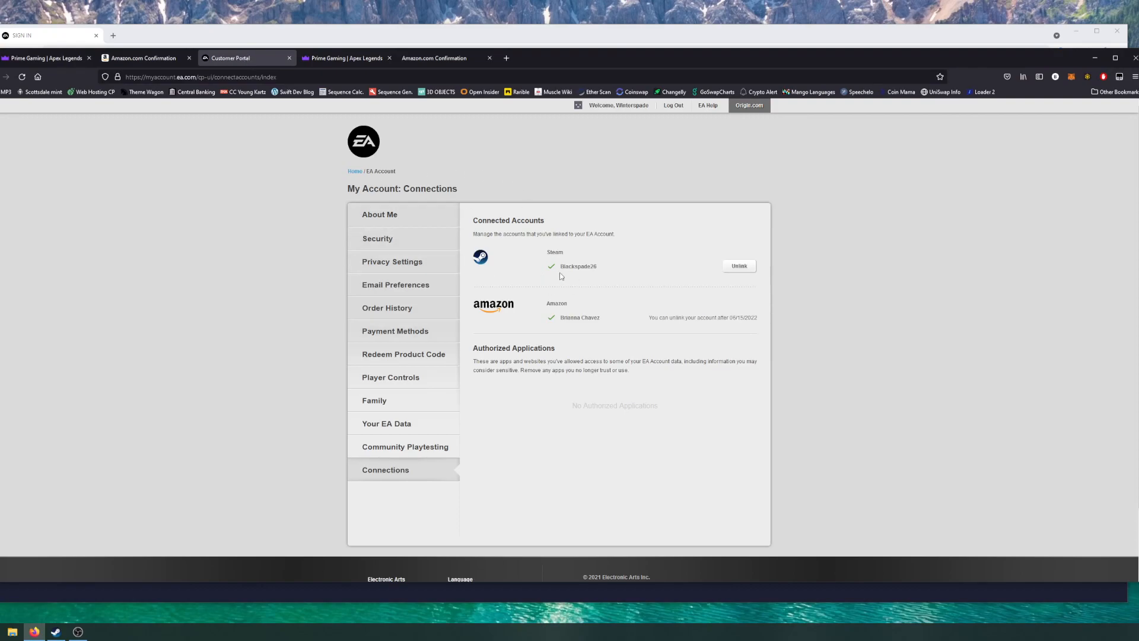
{"action": "left_click", "coordinate": [433, 58]}
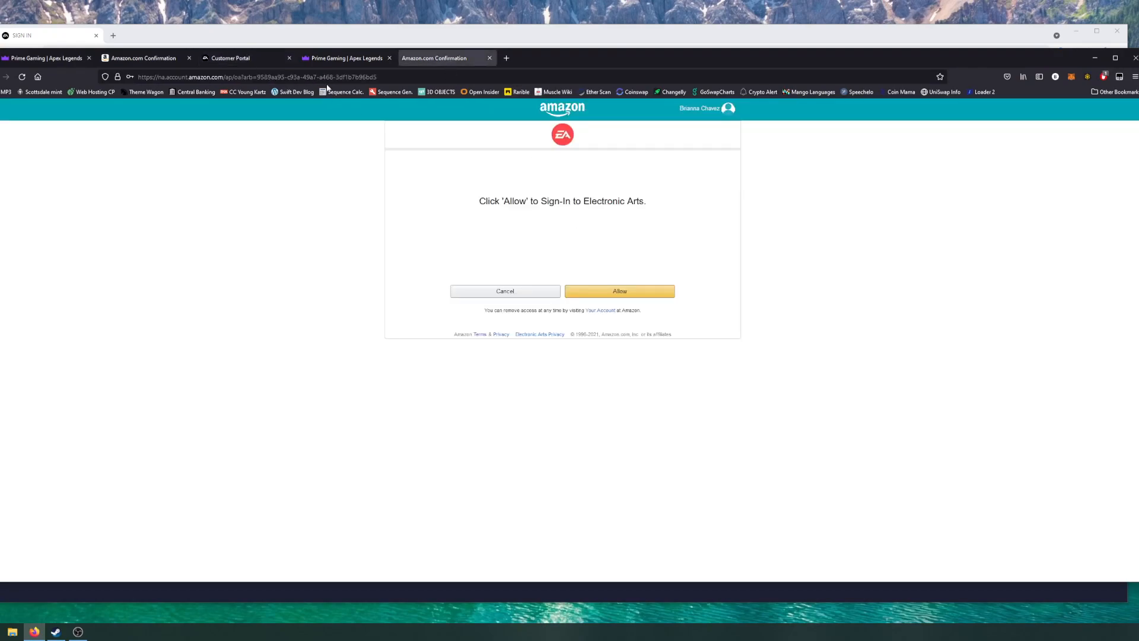
{"action": "left_click", "coordinate": [619, 290]}
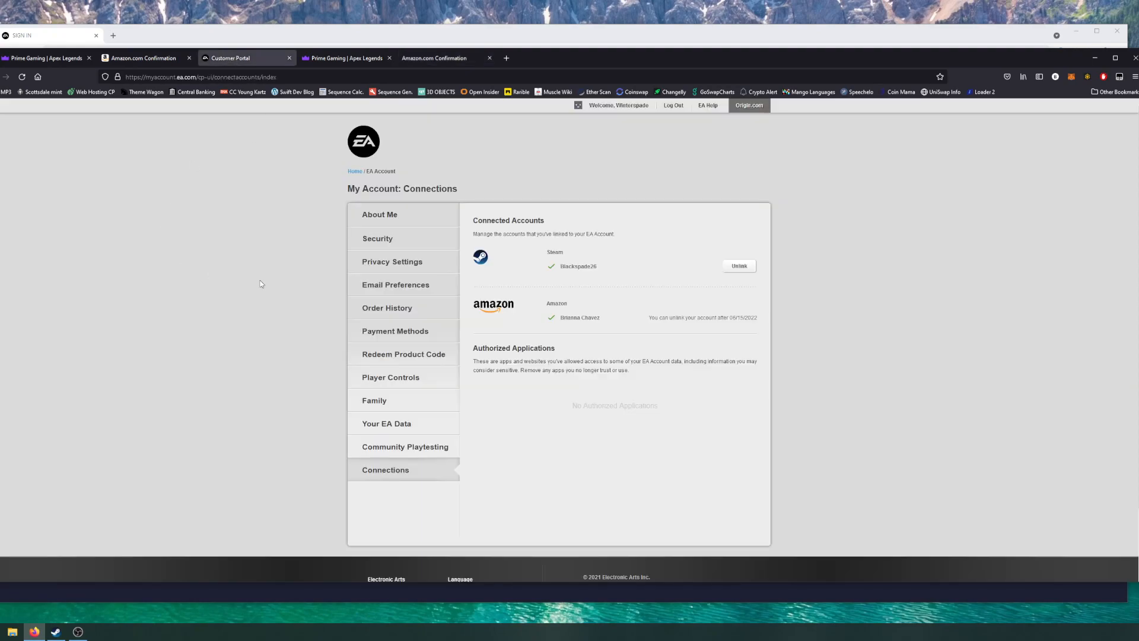